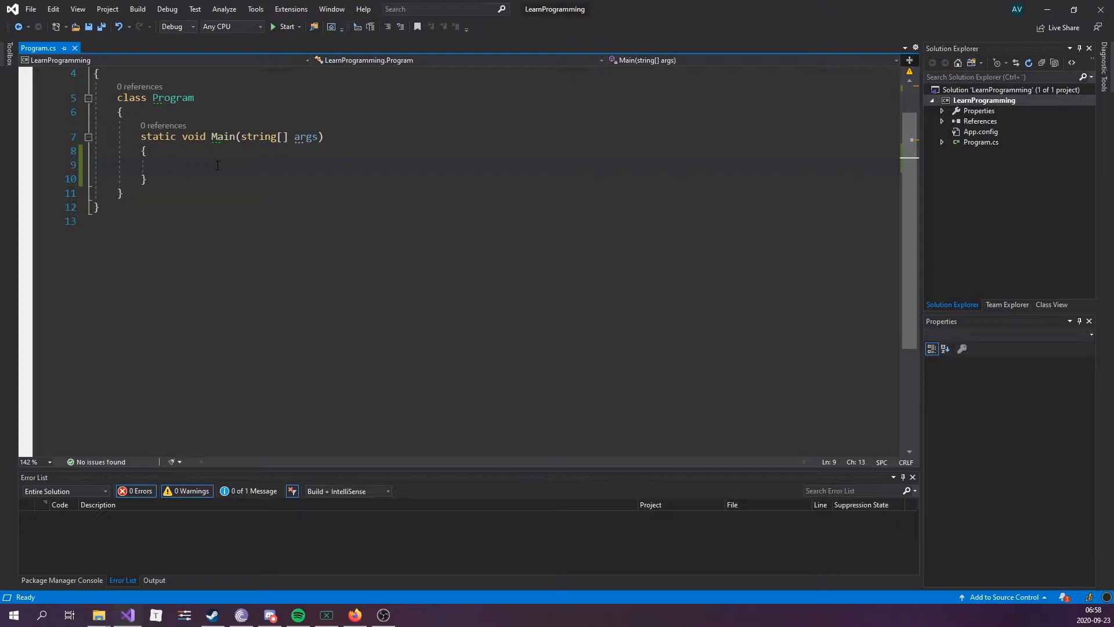
Write if (5 < 10) with an empty brace body inside Main.
{"action": "type", "text": "if("}
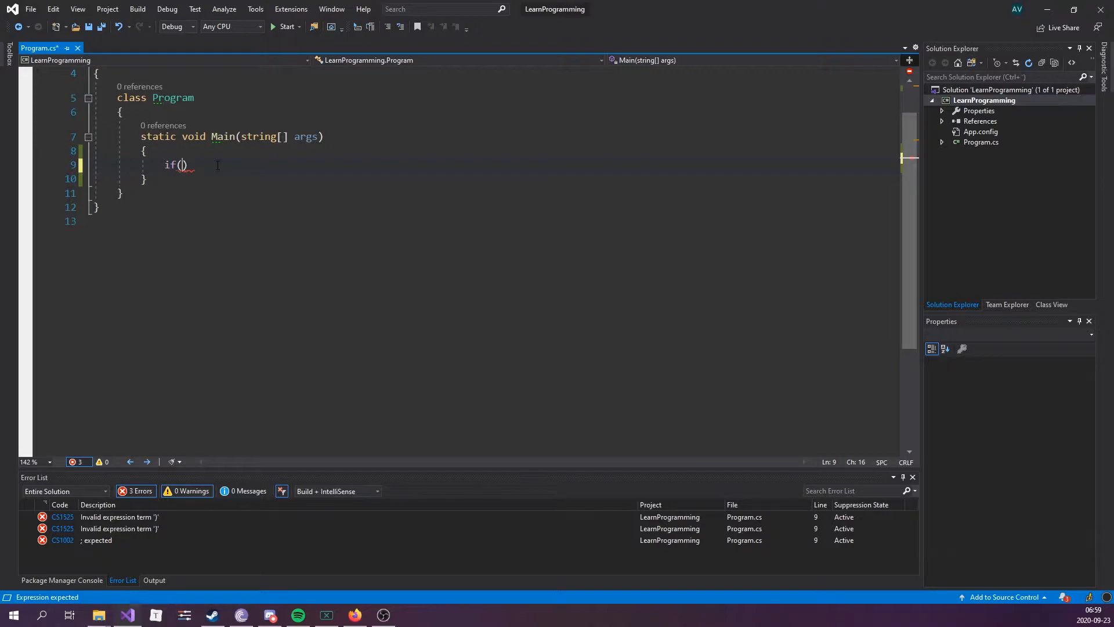
{"action": "type", "text": "5"}
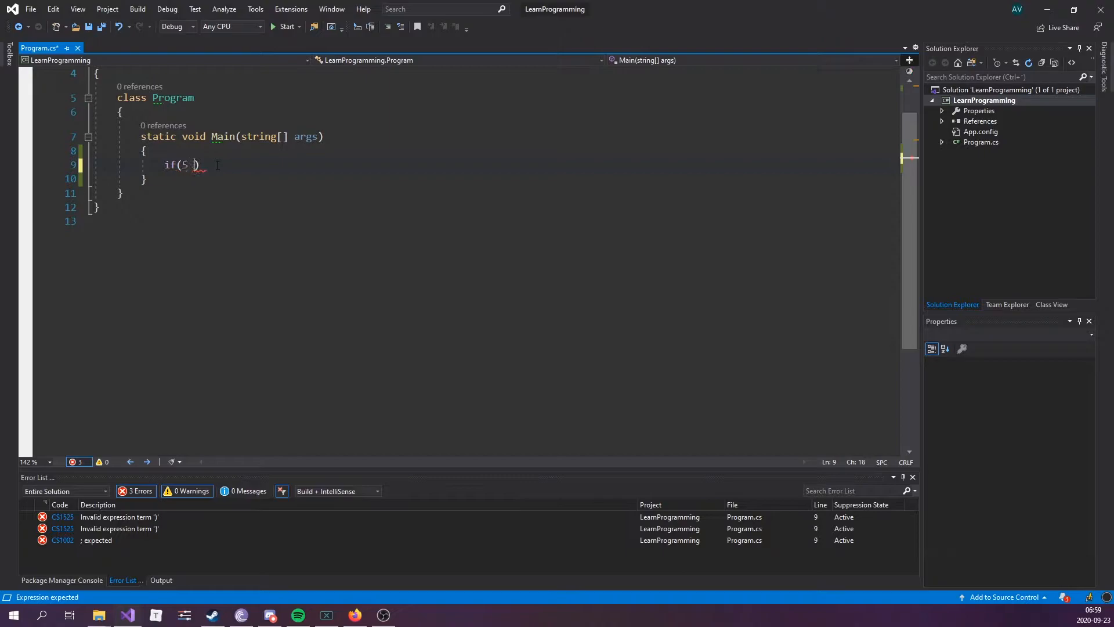
{"action": "type", "text": "< 10"}
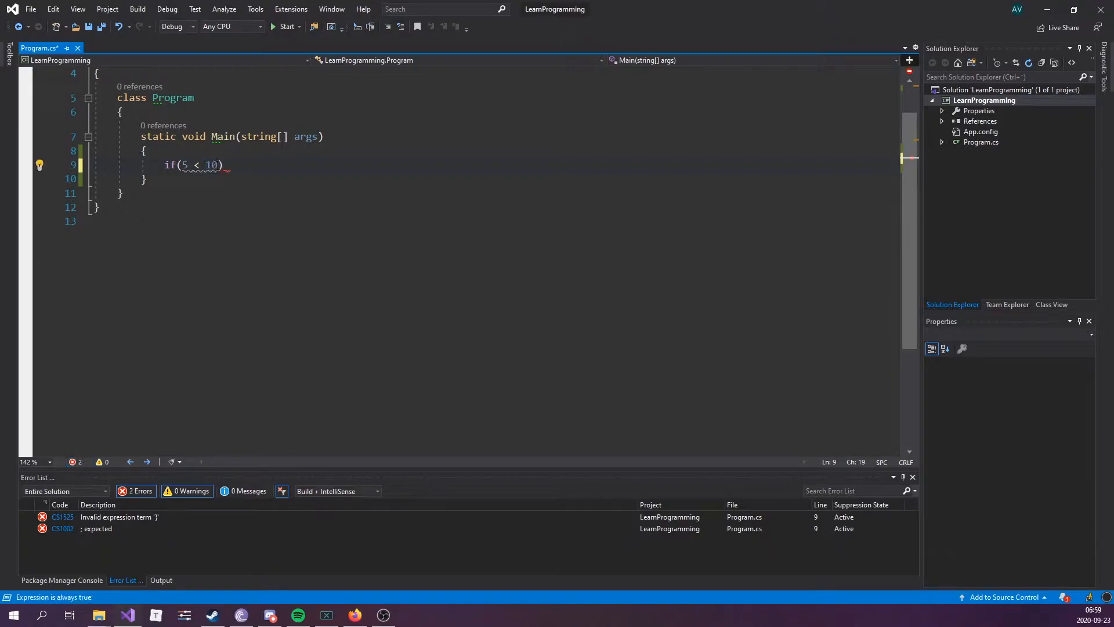
{"action": "type", "text": ">"}
{"action": "type", "text": "}"}
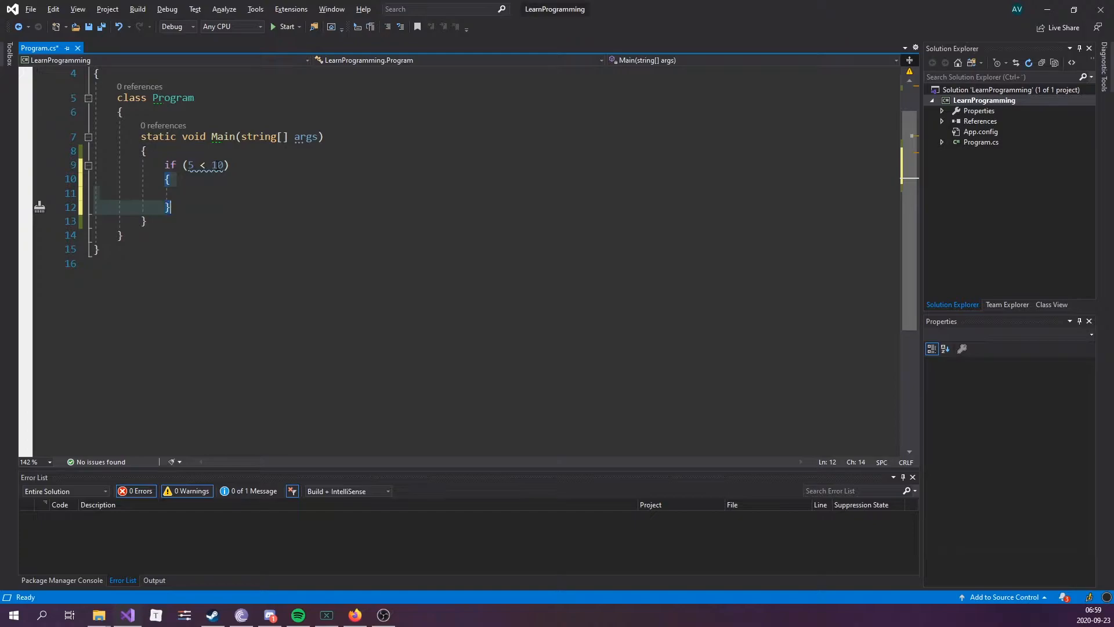
Print "5 is less than 10" in the if body, then change the condition to 5 > 10.
{"action": "key", "text": "ctrl+s"}
{"action": "type", "text": "Console.WriteLine(\"\");"}
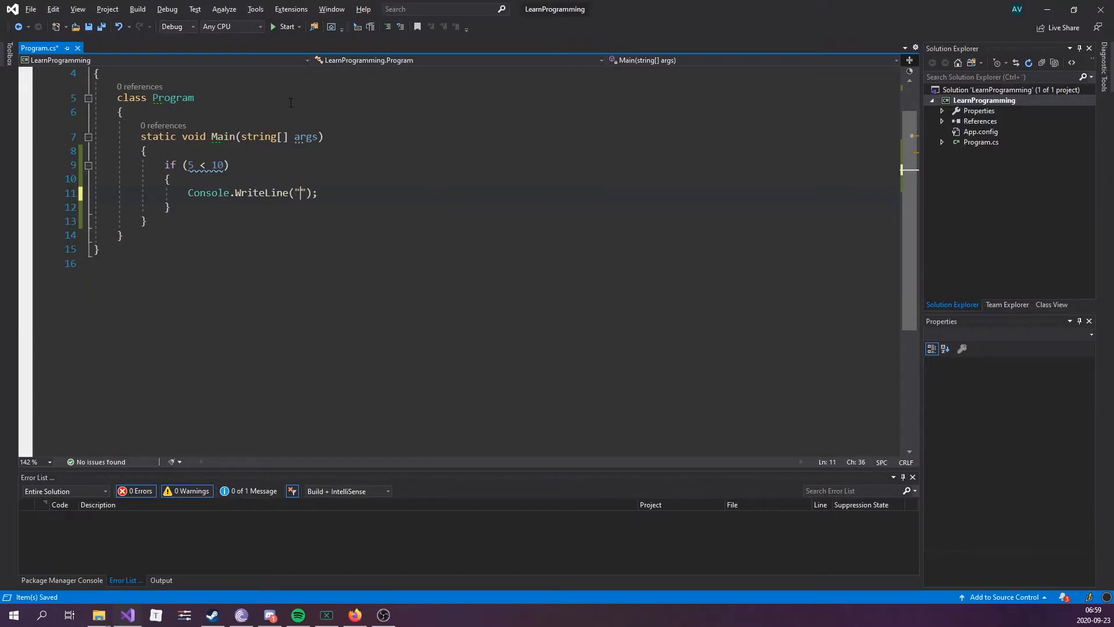
{"action": "type", "text": "5 is less"}
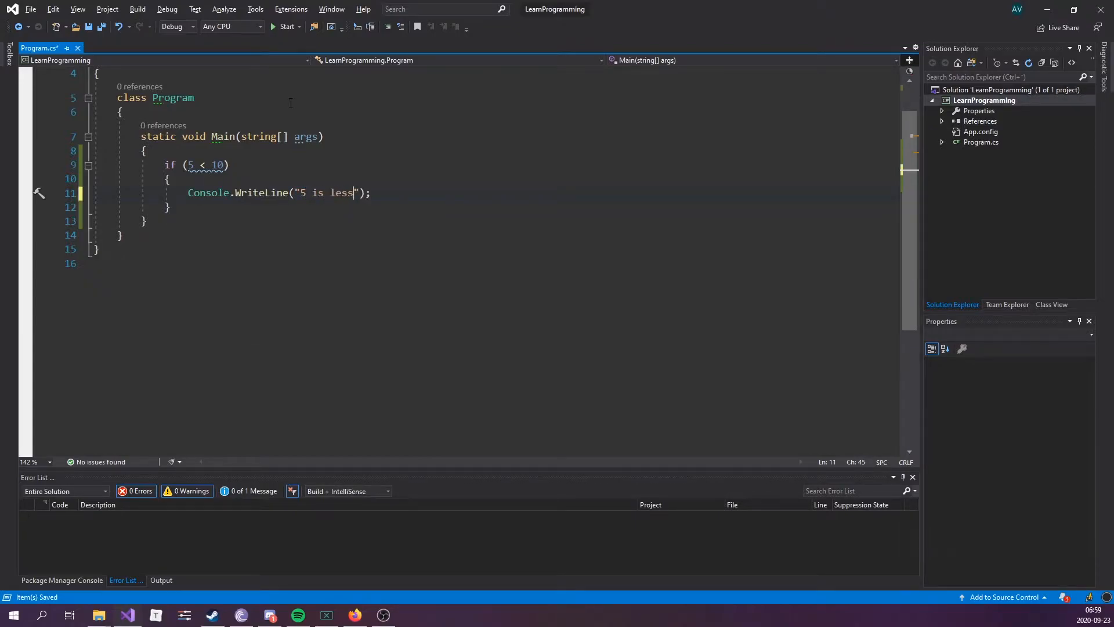
{"action": "type", "text": "than 10"}
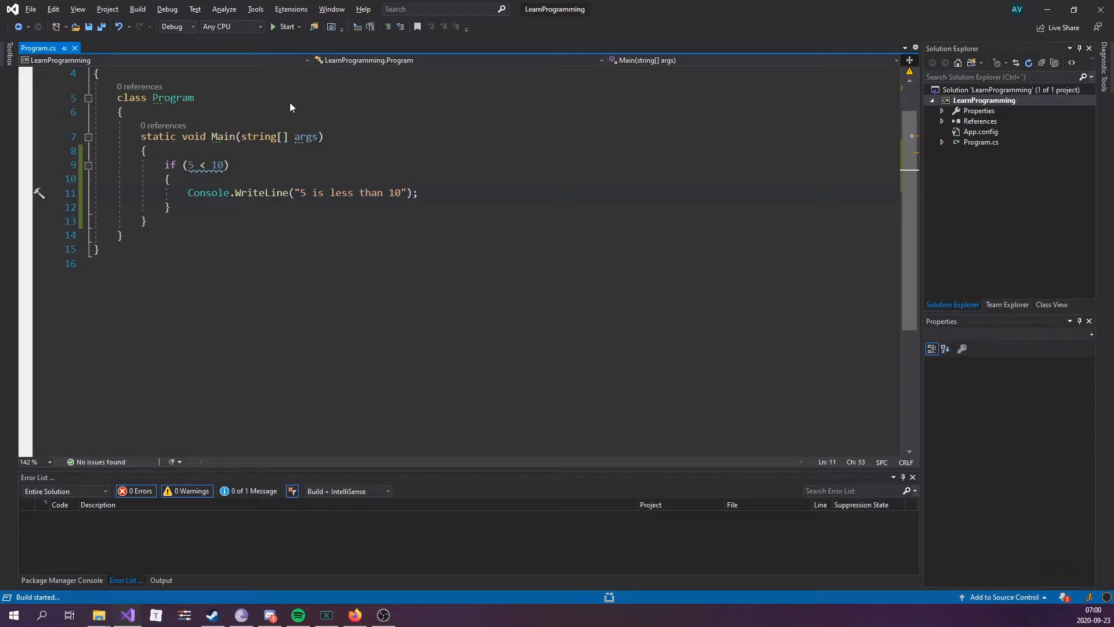
{"action": "left_click", "coordinate": [287, 27]}
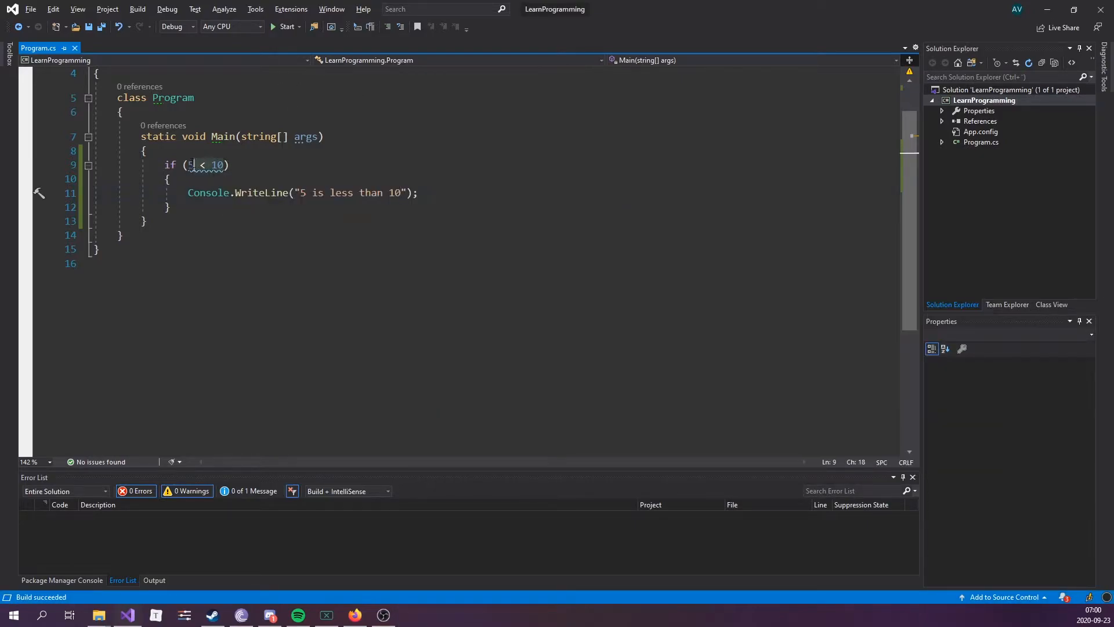
{"action": "type", "text": "|"}
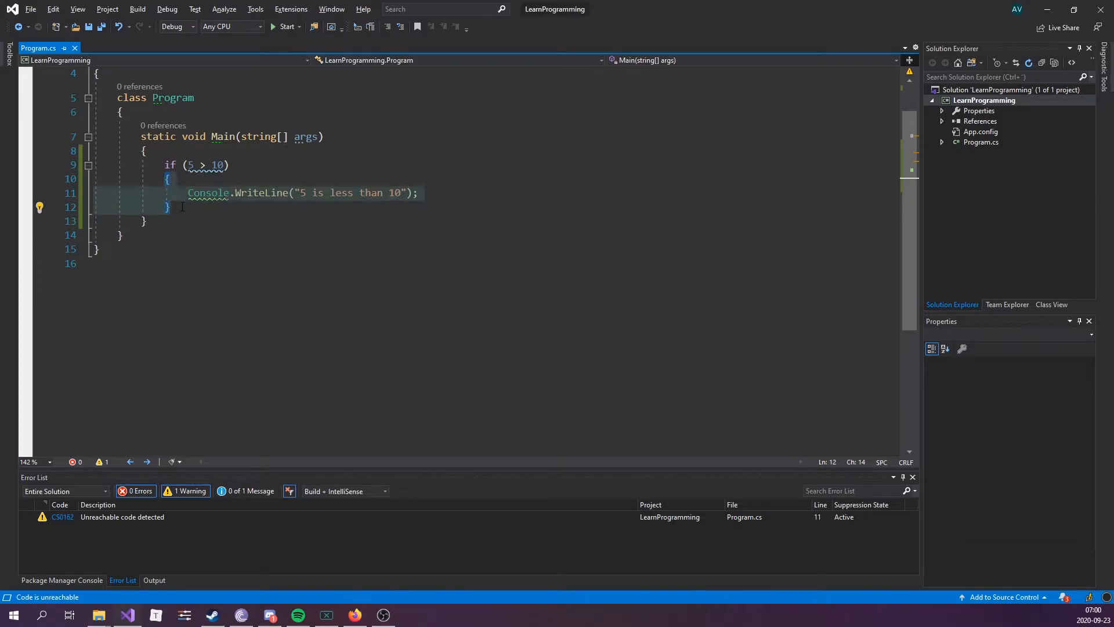
Inspect the unreachable-code hint and restore the comparison to 5 < 10.
{"action": "left_click", "coordinate": [226, 165]}
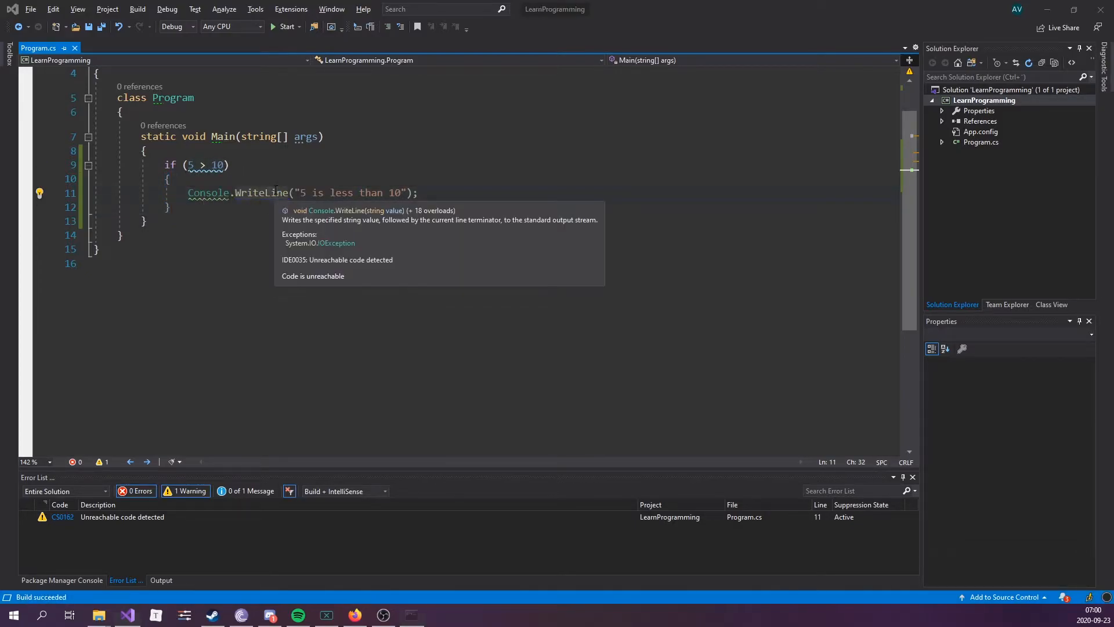
{"action": "left_click", "coordinate": [287, 27]}
{"action": "type", "text": "<"}
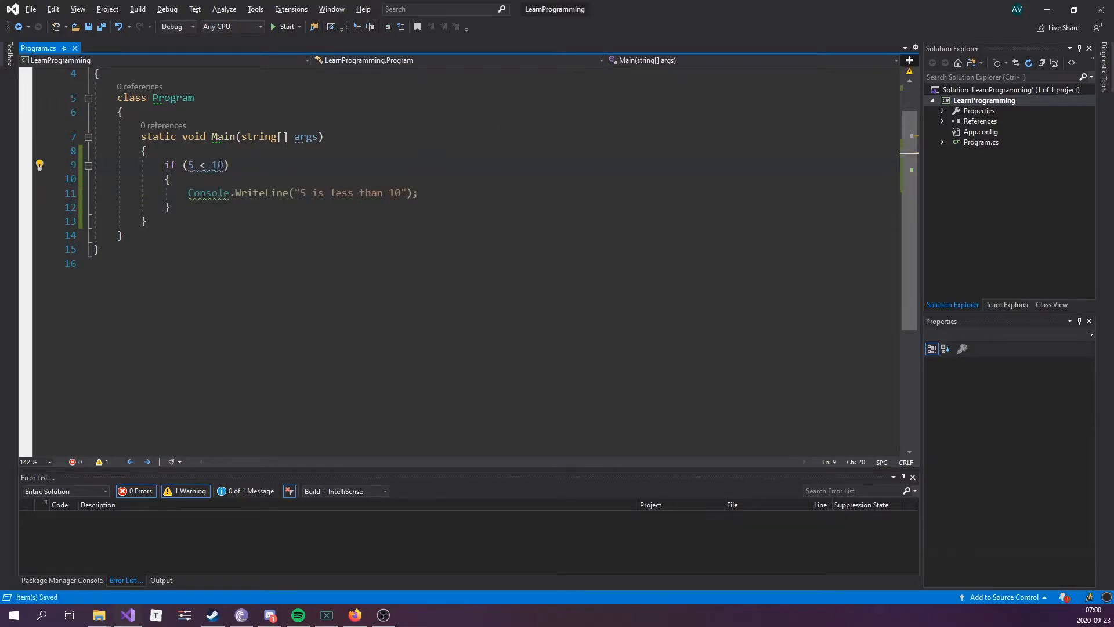
{"action": "left_click", "coordinate": [170, 206]}
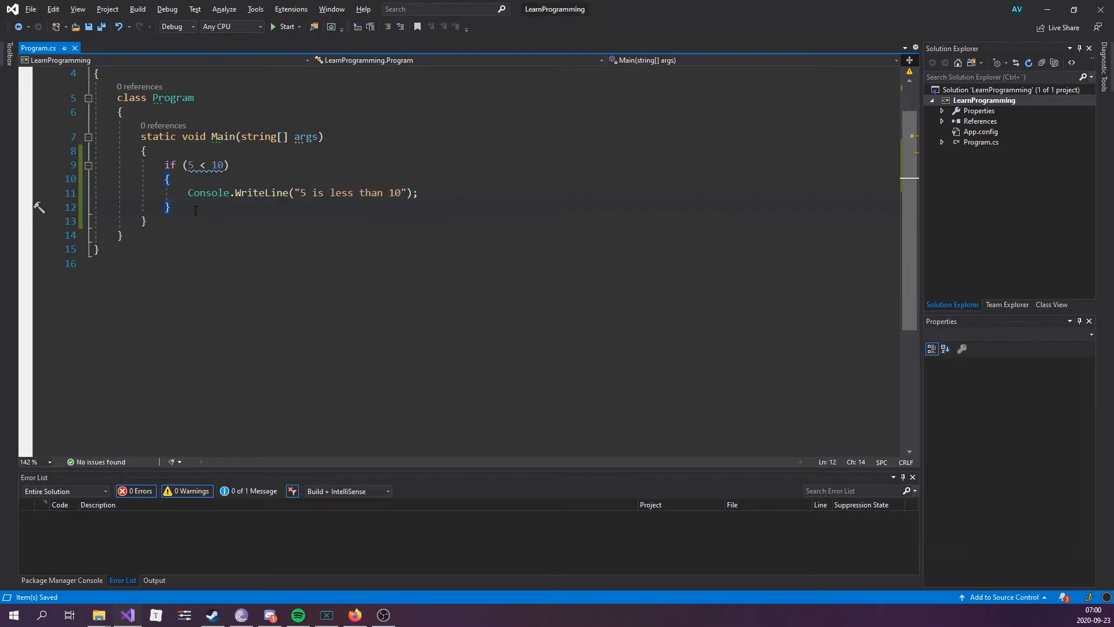
Add an else block printing "5 is greater than 10" after the if.
{"action": "type", "text": "else{}"}
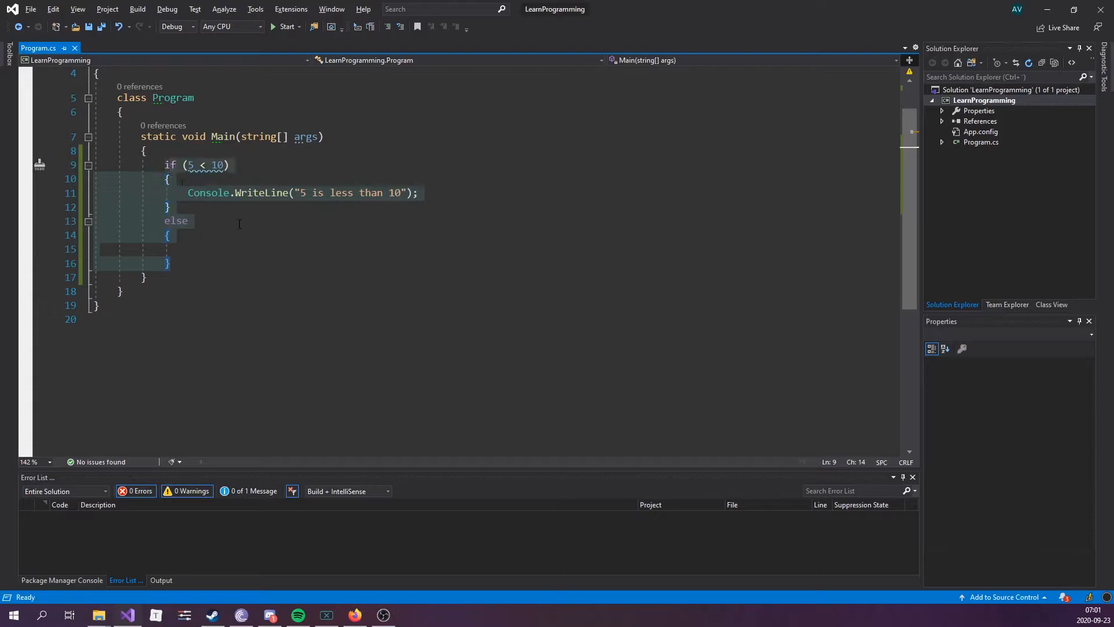
{"action": "left_click", "coordinate": [185, 249]}
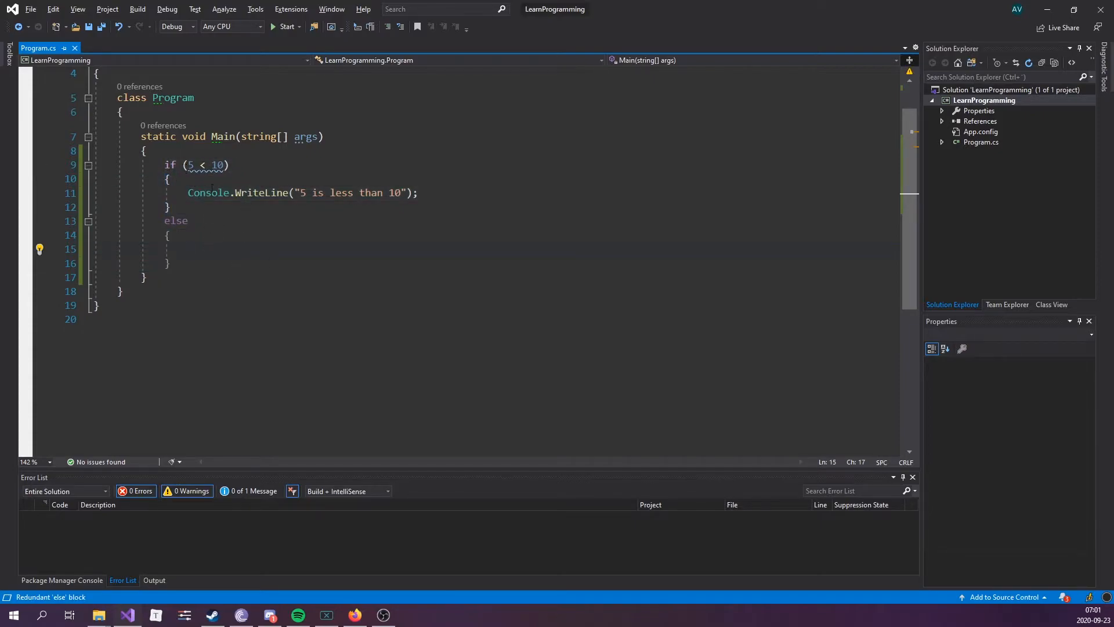
{"action": "mouse_move", "coordinate": [221, 243]}
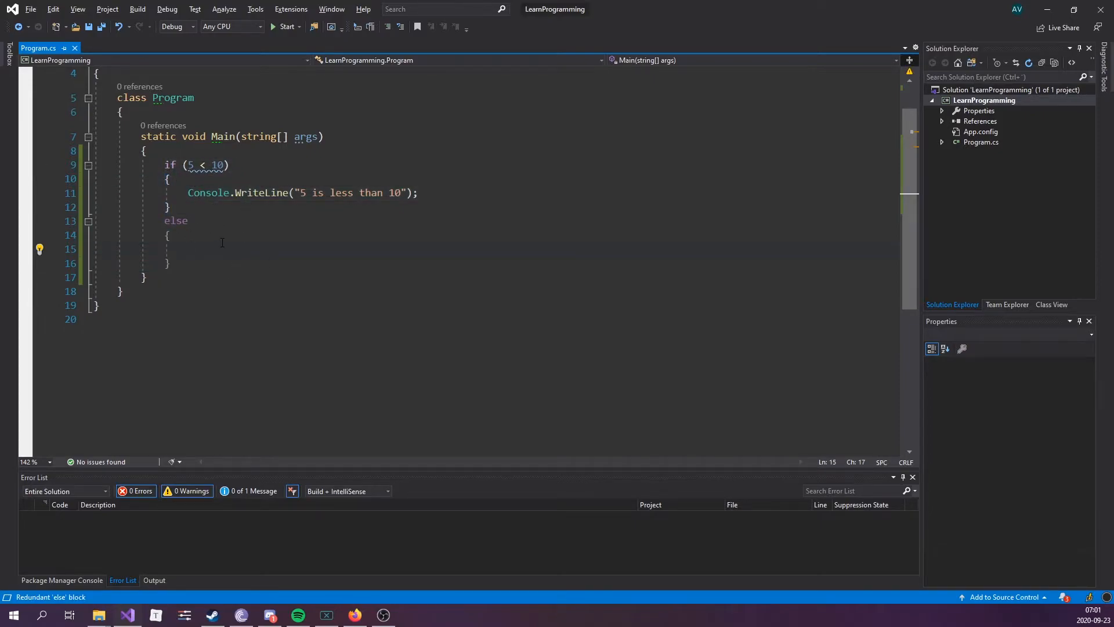
{"action": "mouse_move", "coordinate": [240, 236]}
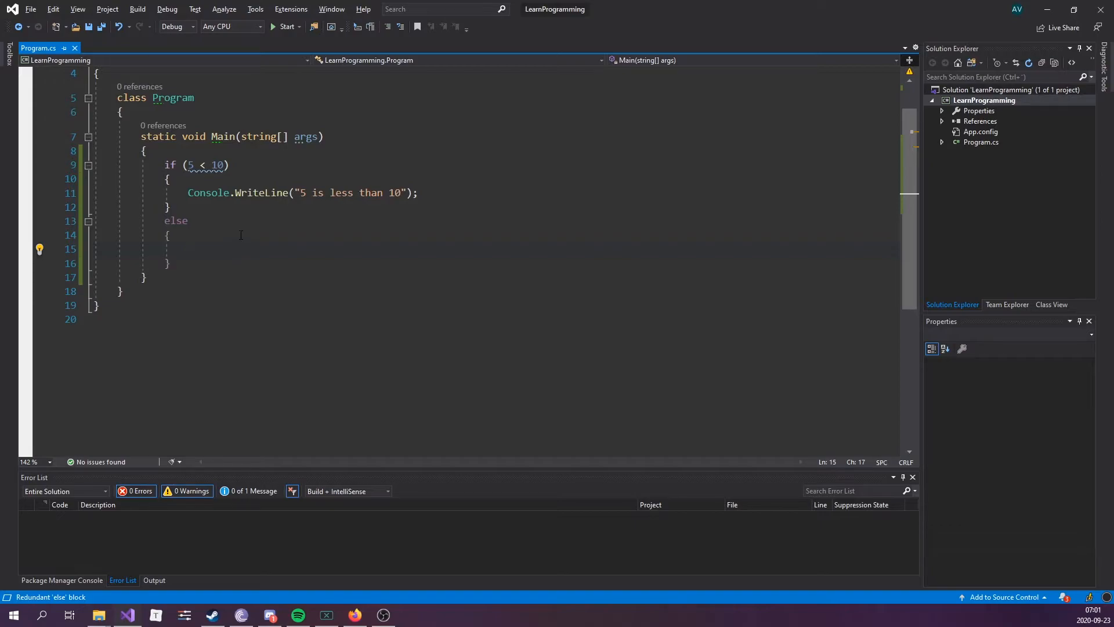
{"action": "type", "text": "Console.WriteLine();"}
{"action": "left_click", "coordinate": [197, 164]}
{"action": "type", "text": ">"}
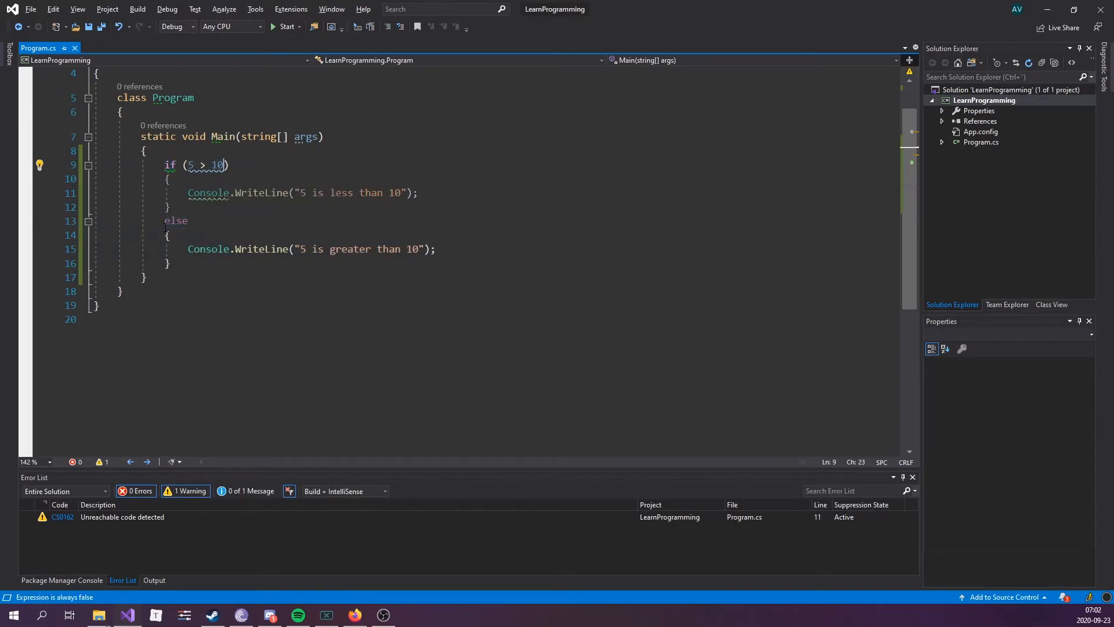
{"action": "left_click", "coordinate": [168, 264]}
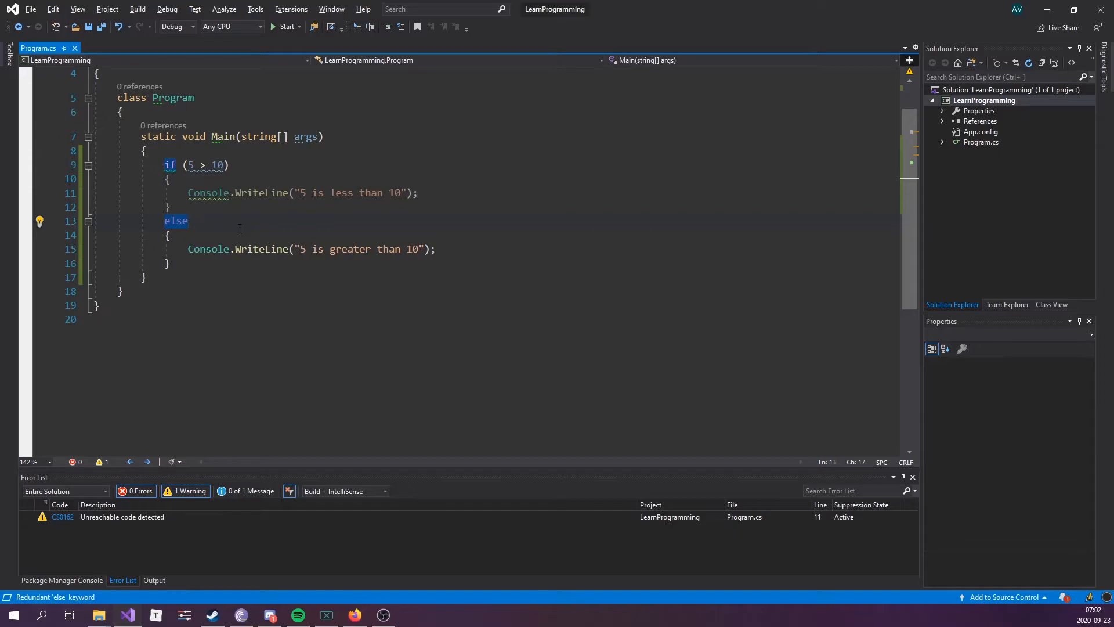
Delete the whole if/else example so Main's body is empty.
{"action": "type", "text": "if"}
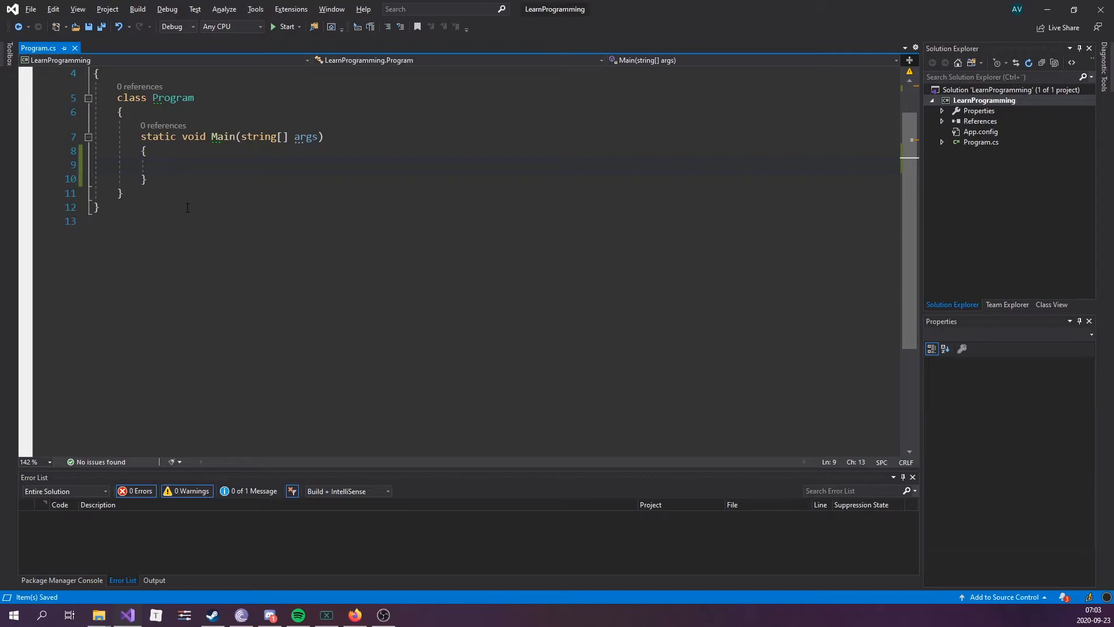
{"action": "left_click", "coordinate": [165, 164]}
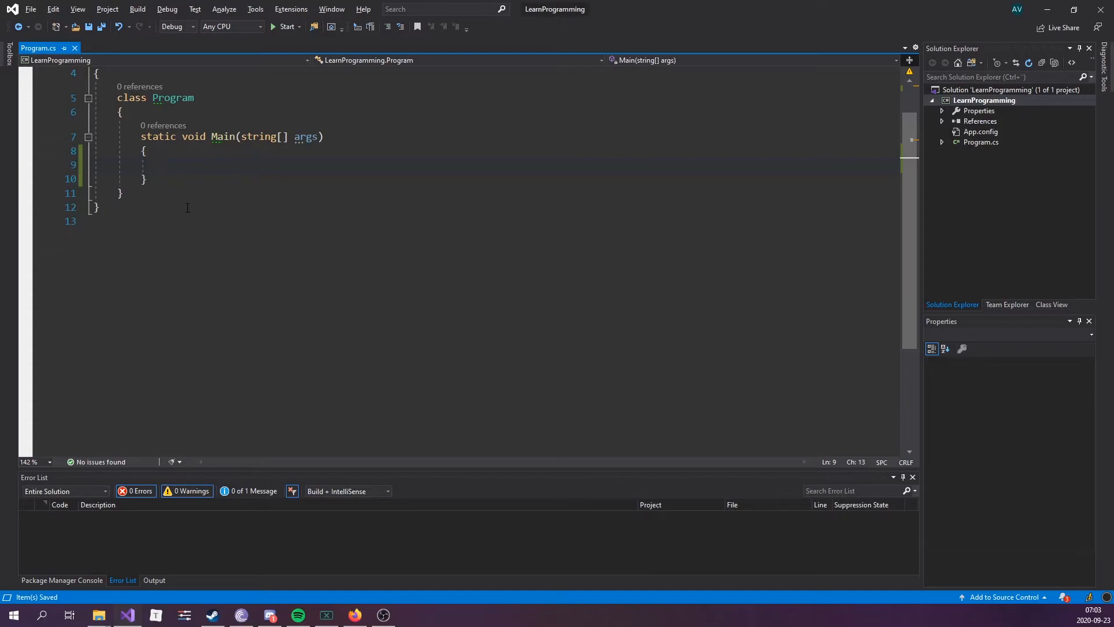
{"action": "left_click", "coordinate": [165, 163]}
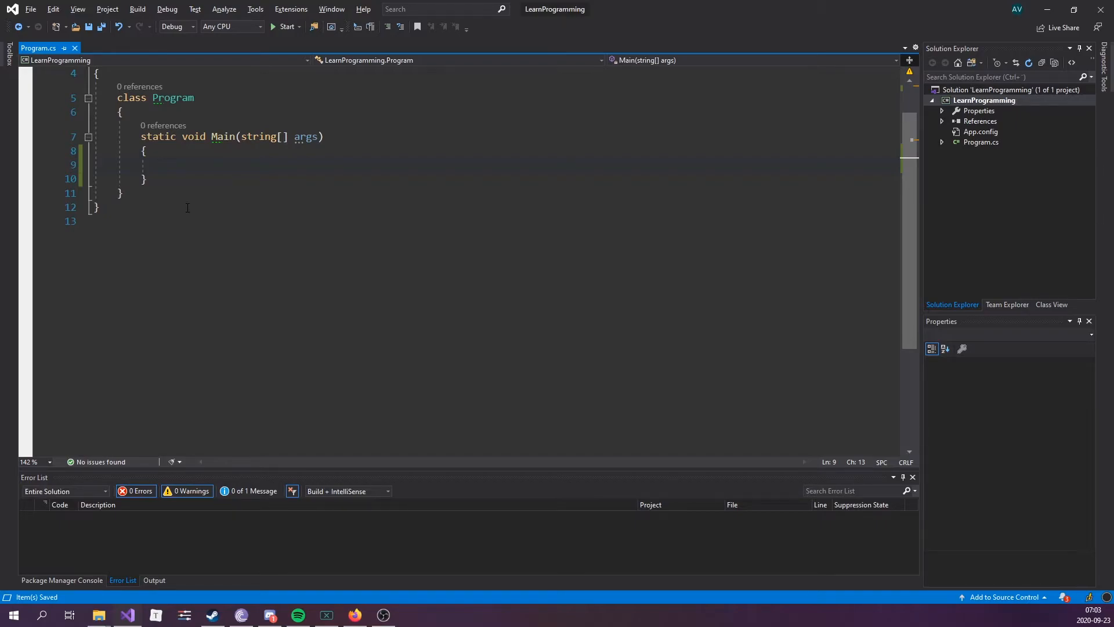
{"action": "left_click", "coordinate": [165, 164]}
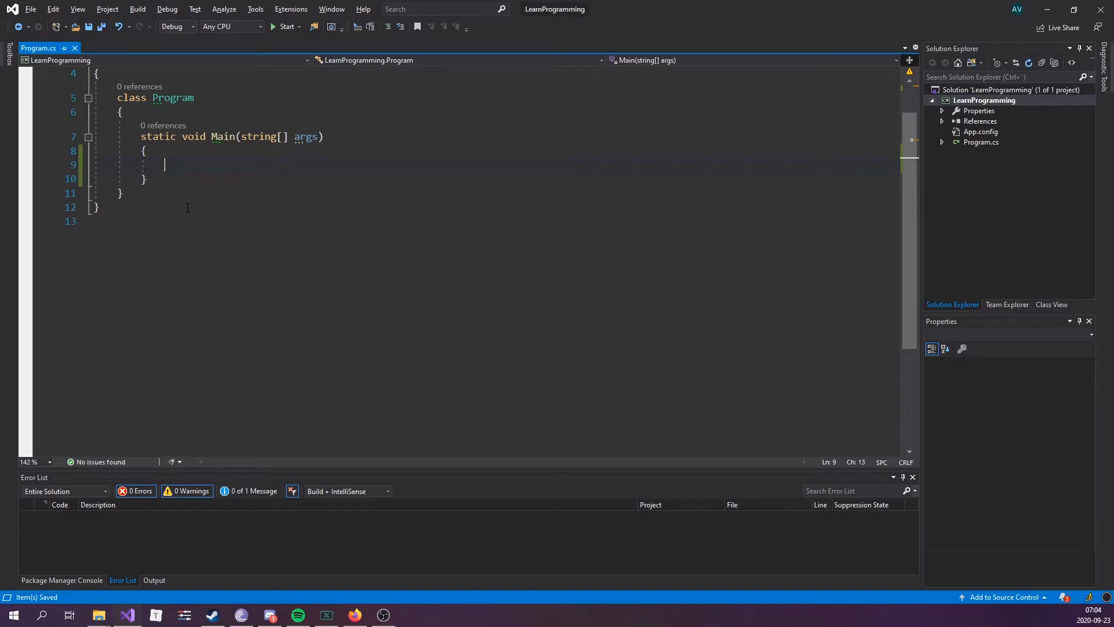
Print the prompt "Please enter you age" at the start of Main.
{"action": "type", "text": "Console.WriteLine();"}
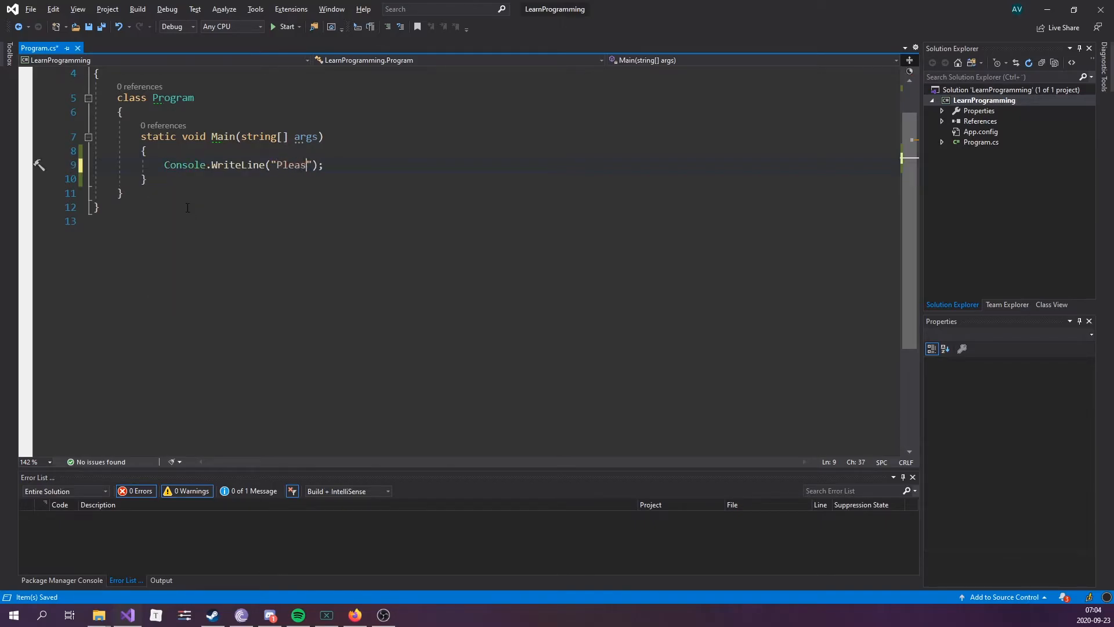
{"action": "type", "text": "e enter you age"}
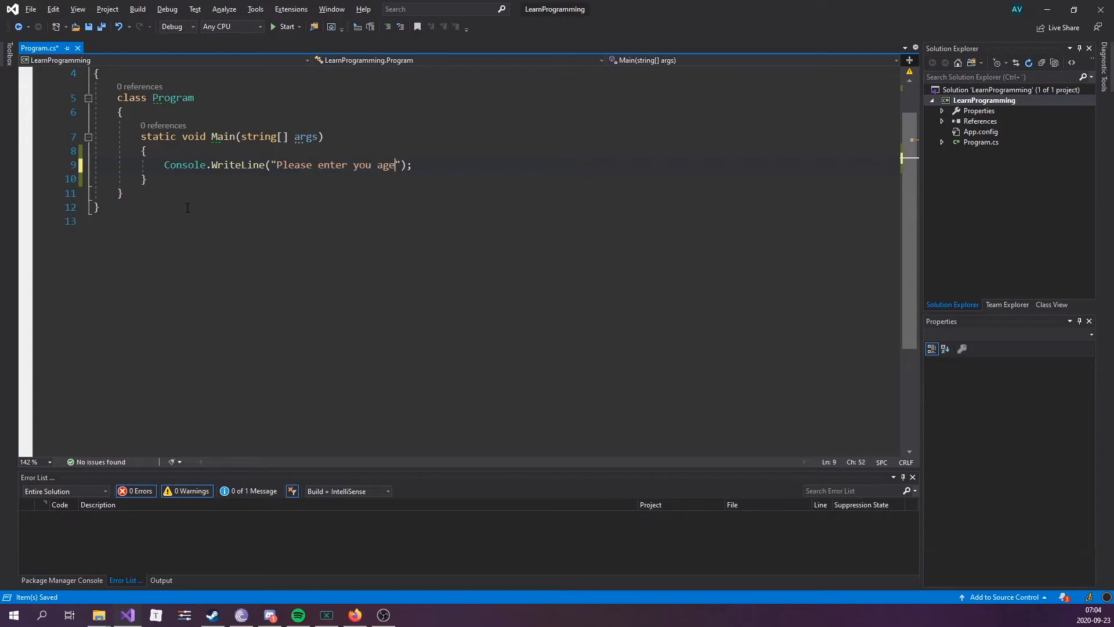
{"action": "key", "text": "Return"}
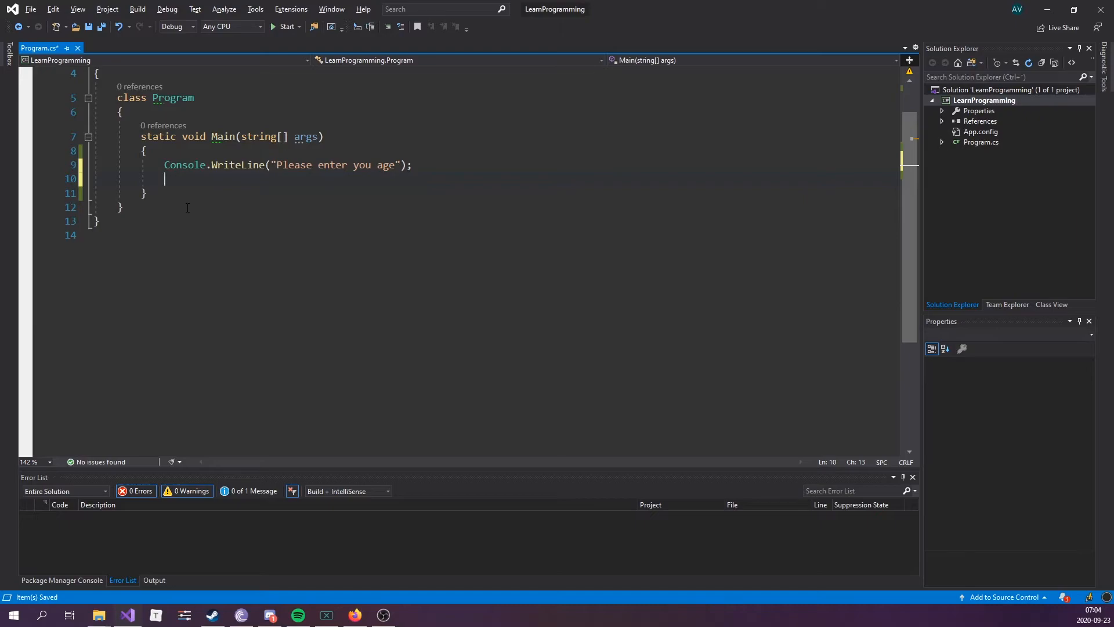
Read the input into int myAge via Convert.ToInt32(Console.ReadLine()).
{"action": "type", "text": "int myAge"}
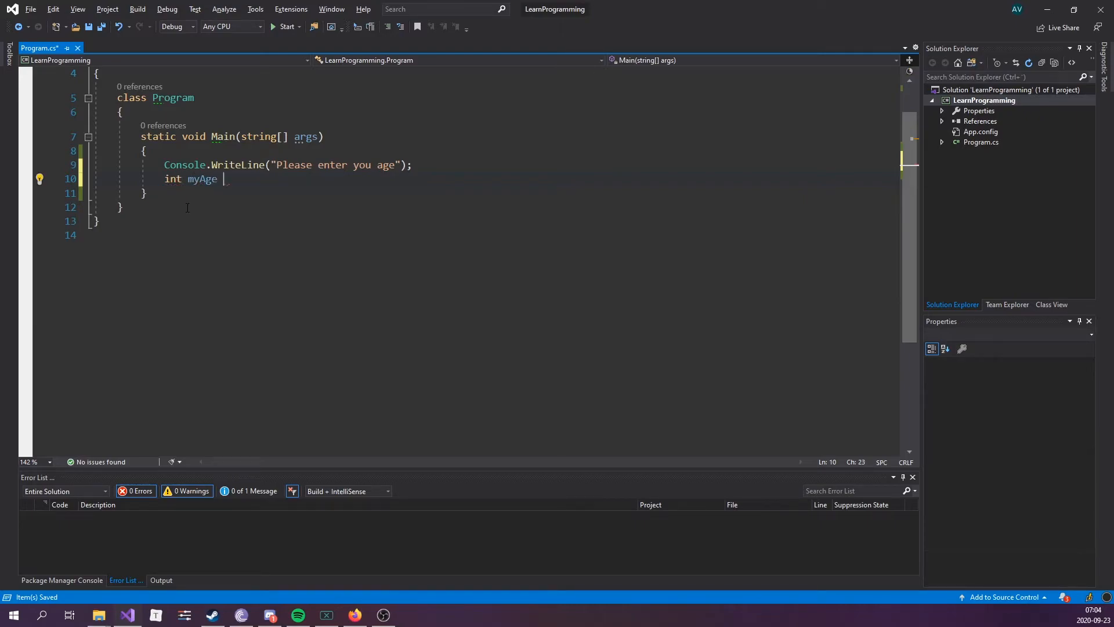
{"action": "type", "text": "= Console.ReadLine();"}
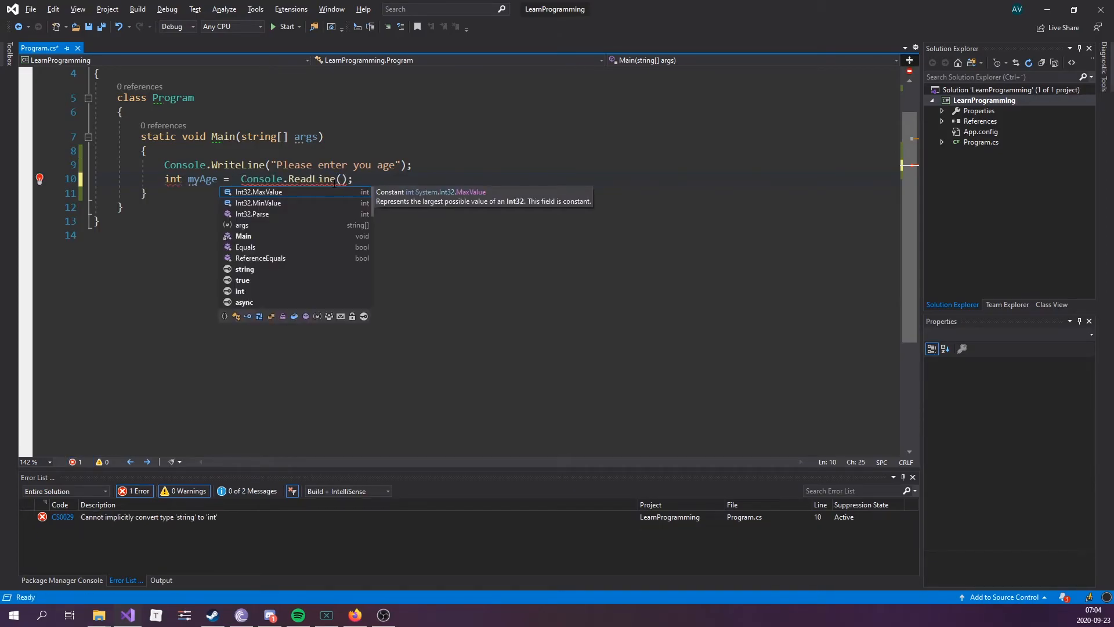
{"action": "type", "text": "Convert.ToInt32("}
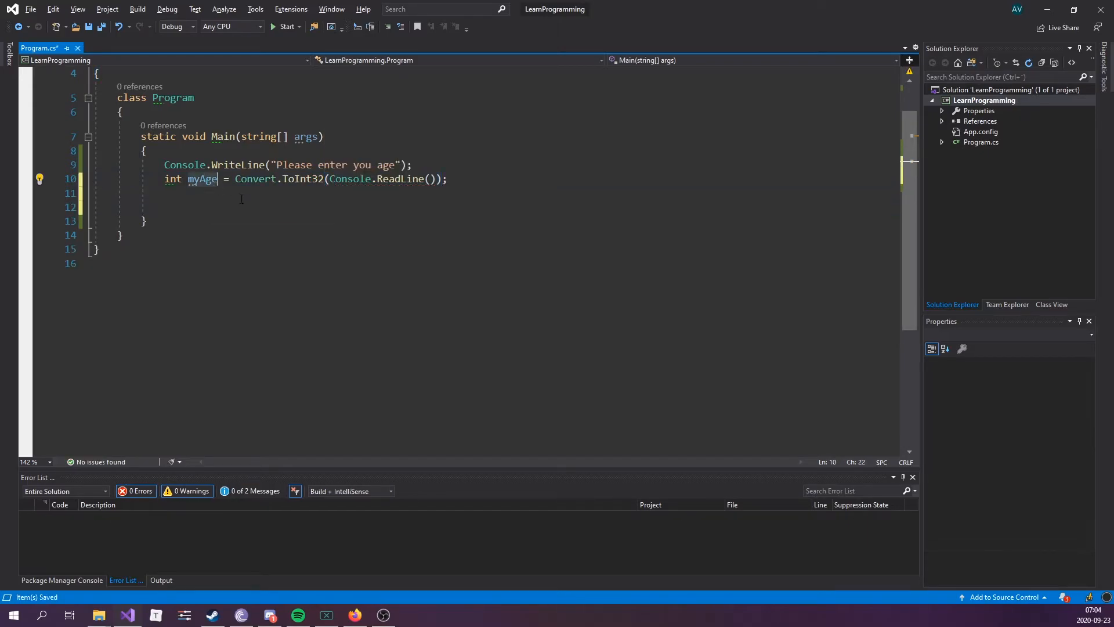
{"action": "double_click", "coordinate": [202, 179]}
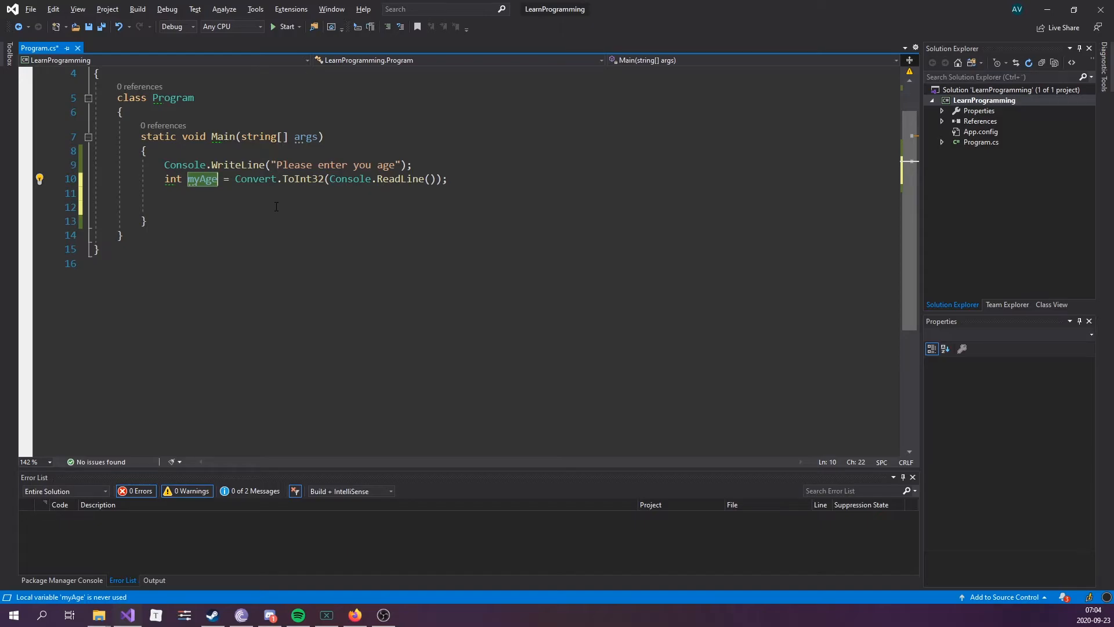
Add if (myAge >= 18) printing the full-access message and begin the else if branch.
{"action": "type", "text": "if (myAge > )"}
{"action": "type", "text": "Console.WriteLine(\"\");"}
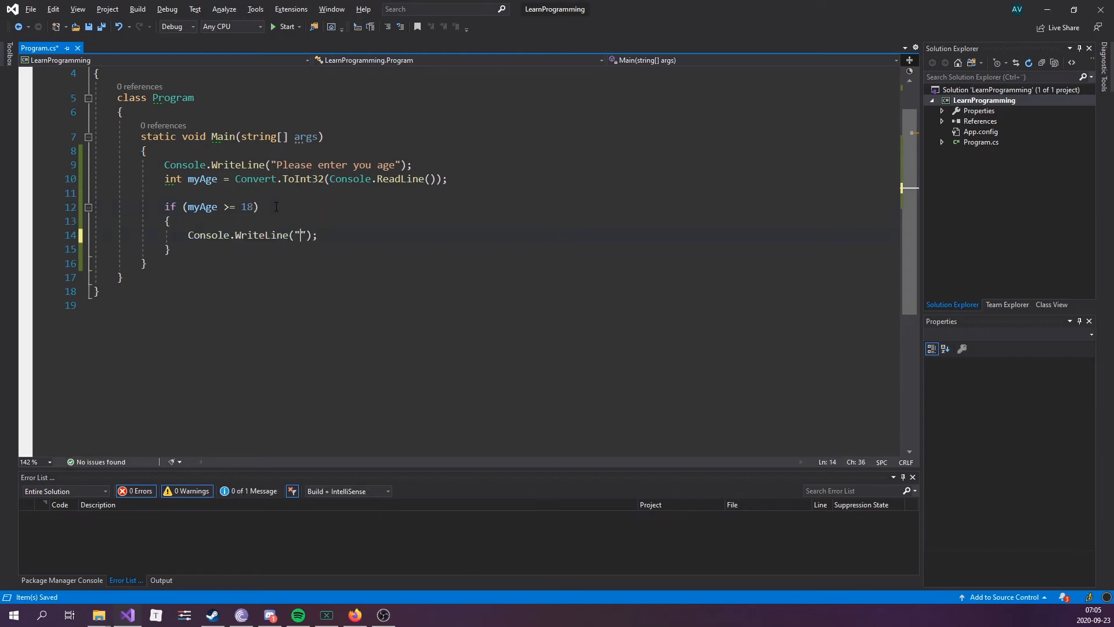
{"action": "type", "text": "Great!"}
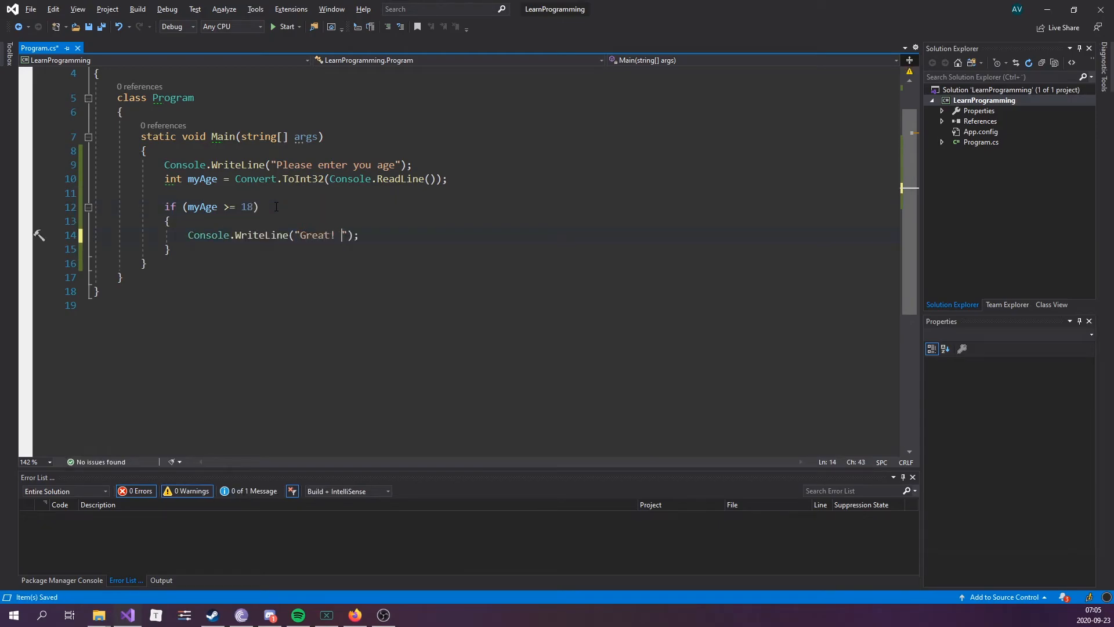
{"action": "type", "text": "You have full access t"}
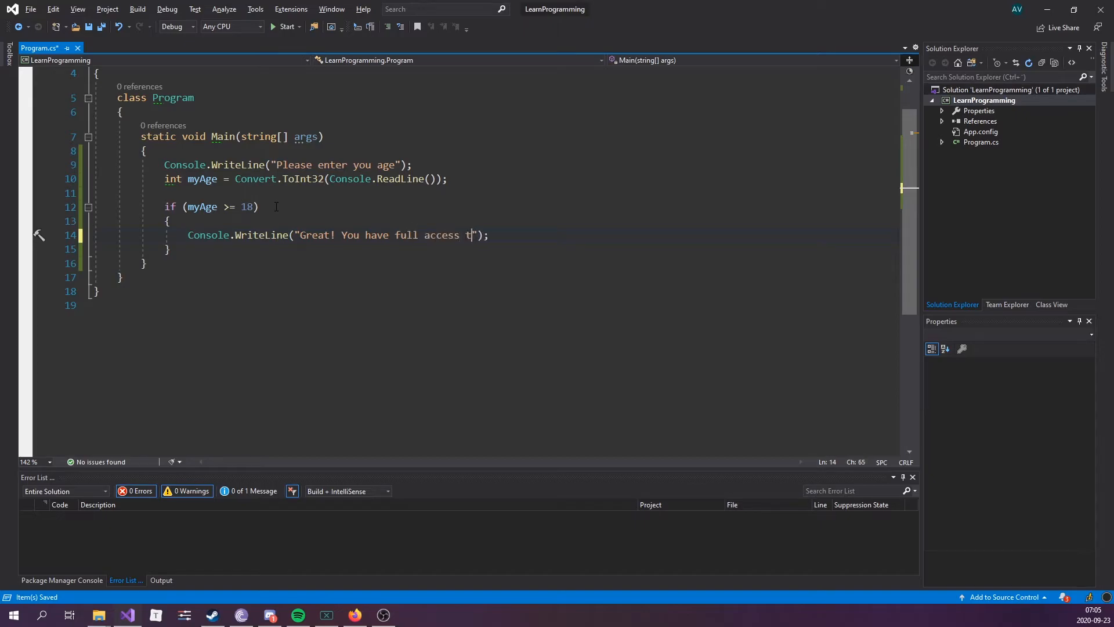
{"action": "type", "text": "o the application."}
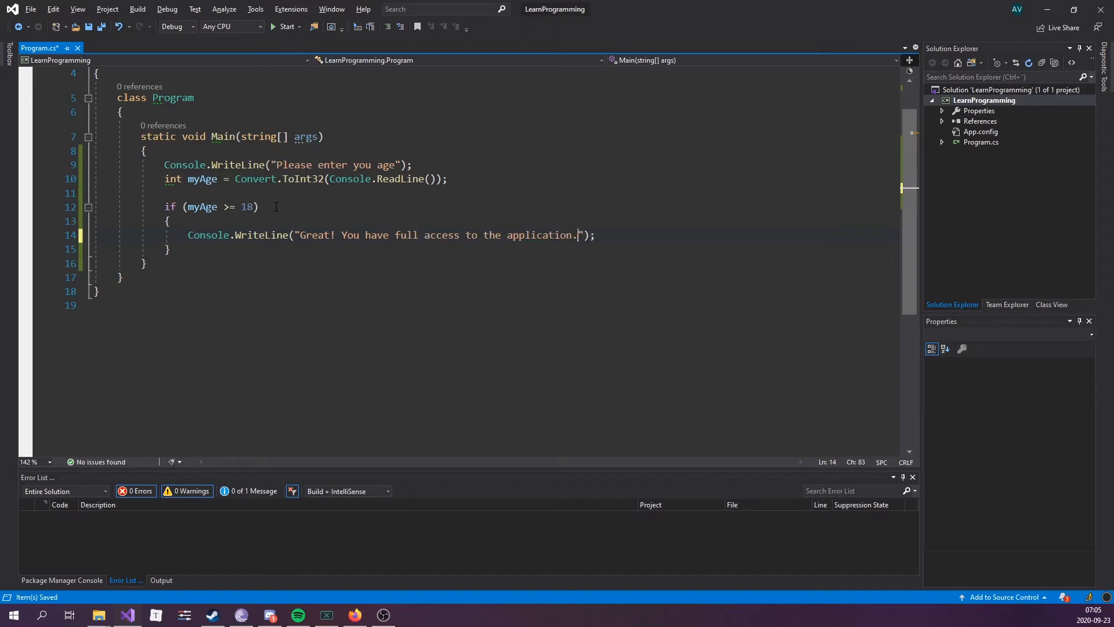
{"action": "type", "text": "else if (myAge <= 16"}
{"action": "type", "text": "Console.WriteLine(\"You only have access to ce\");"}
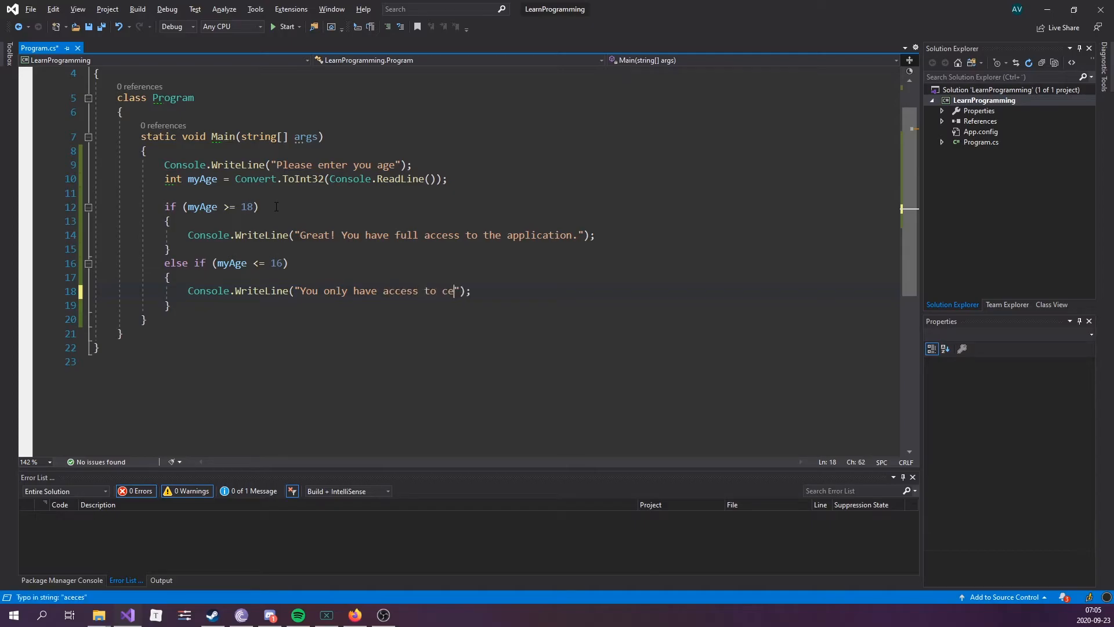
Make the else if check myAge <= 16 && myAge > 10 and print the partial-access message.
{"action": "type", "text": "rtain parts of the application."}
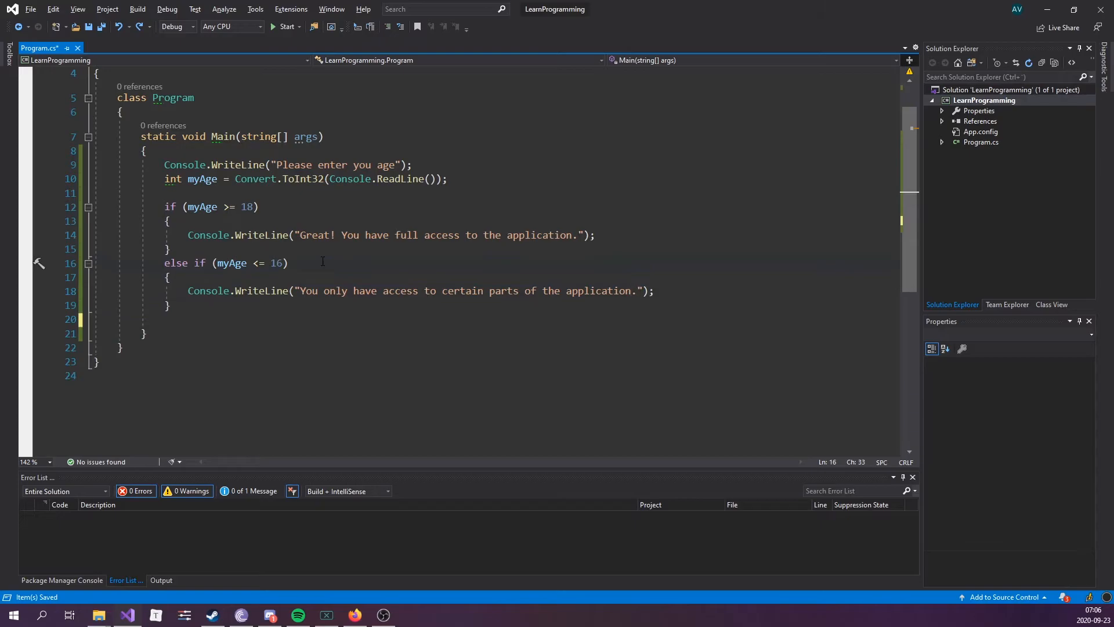
{"action": "type", "text": "&&"}
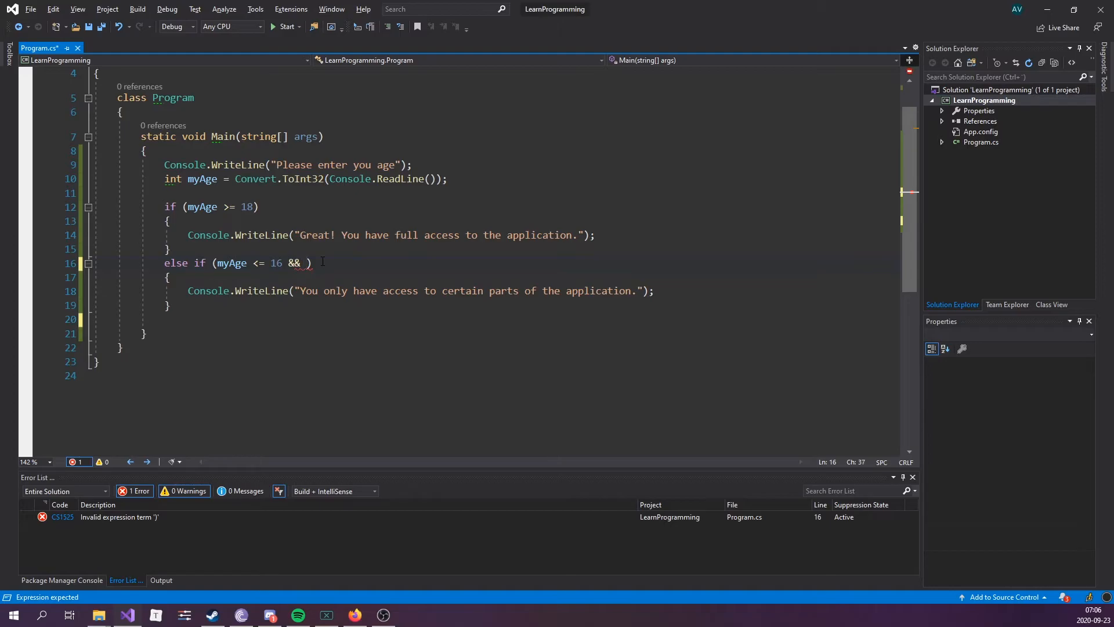
{"action": "type", "text": "myAge > 10"}
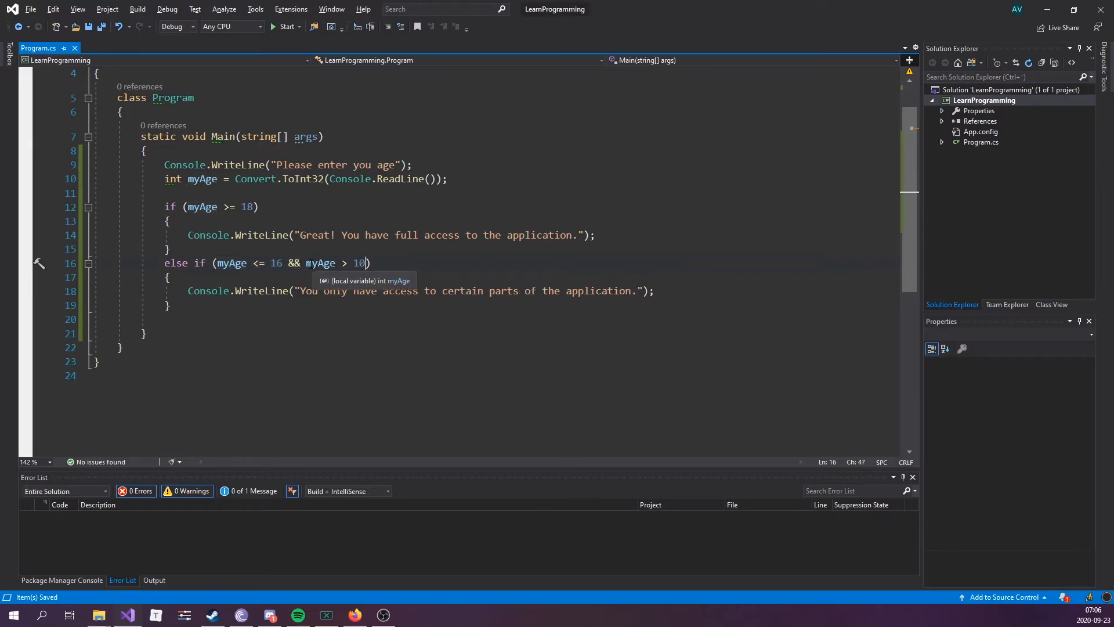
Add a final else printing "Sorry, you're not allowed to use this application.".
{"action": "left_click", "coordinate": [595, 290]}
{"action": "type", "text": "else"}
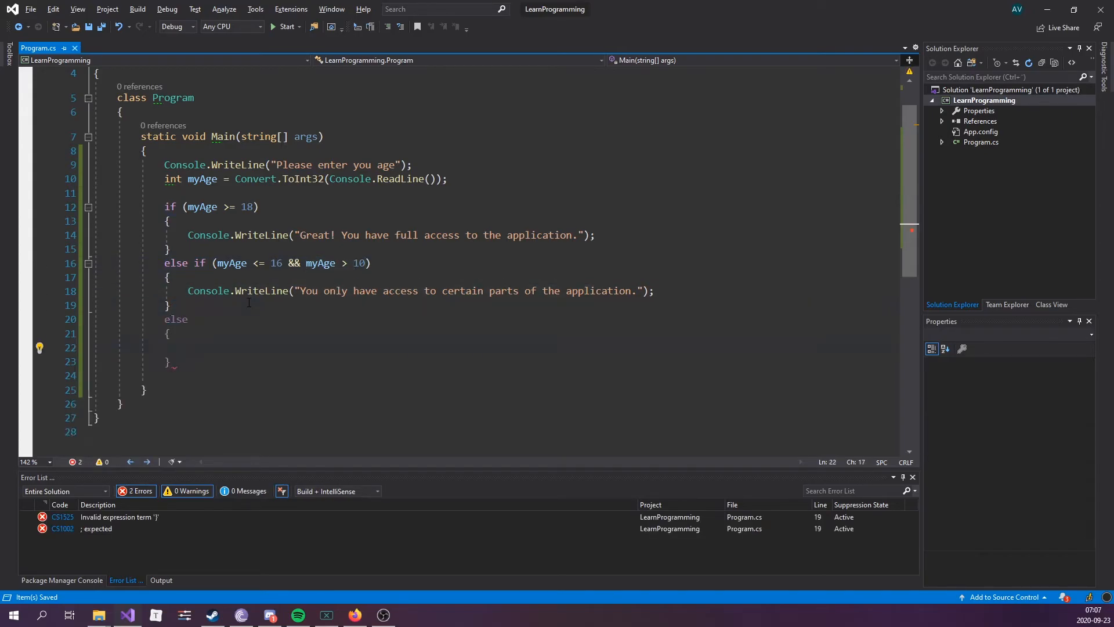
{"action": "left_click", "coordinate": [229, 346]}
{"action": "type", "text": "Console.WriteLine(\"Sorry, you're not\");"}
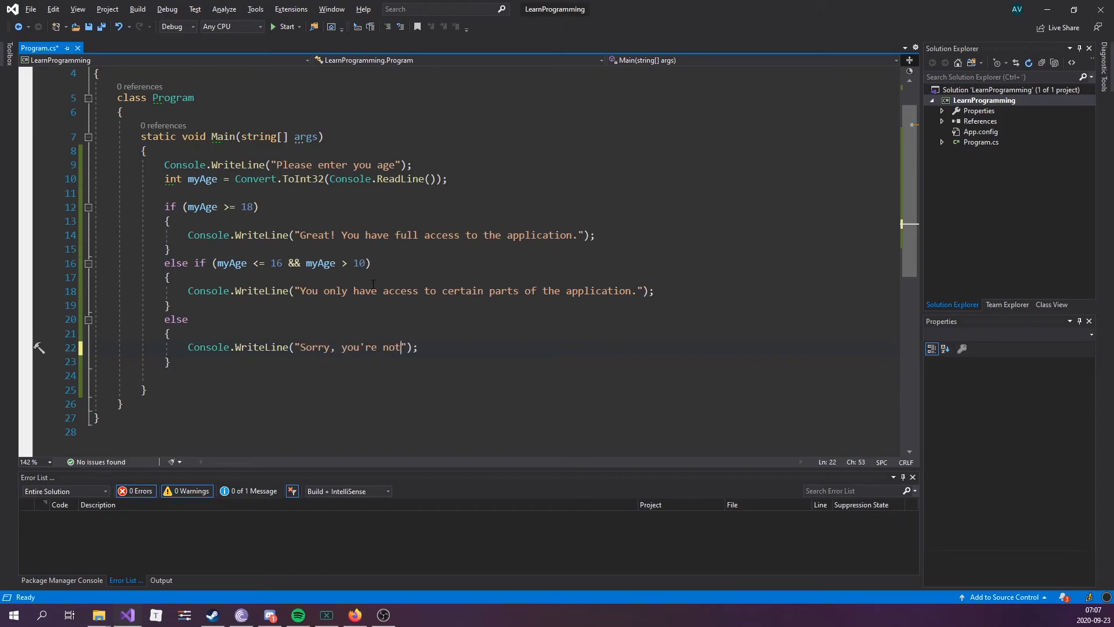
{"action": "type", "text": "allowed to use this application."}
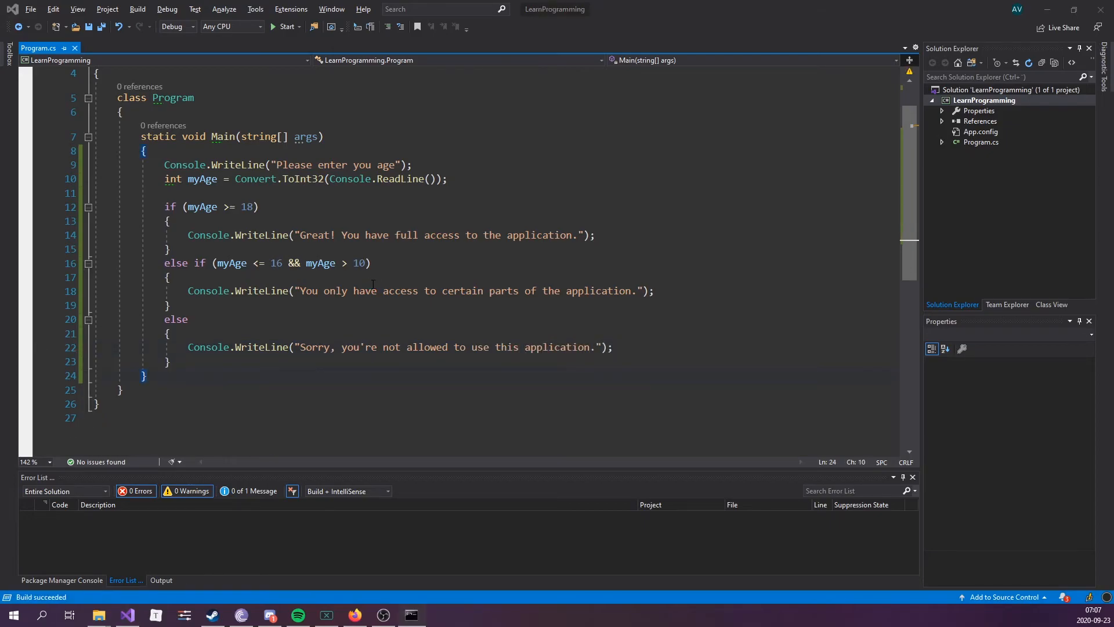
{"action": "left_click", "coordinate": [287, 27]}
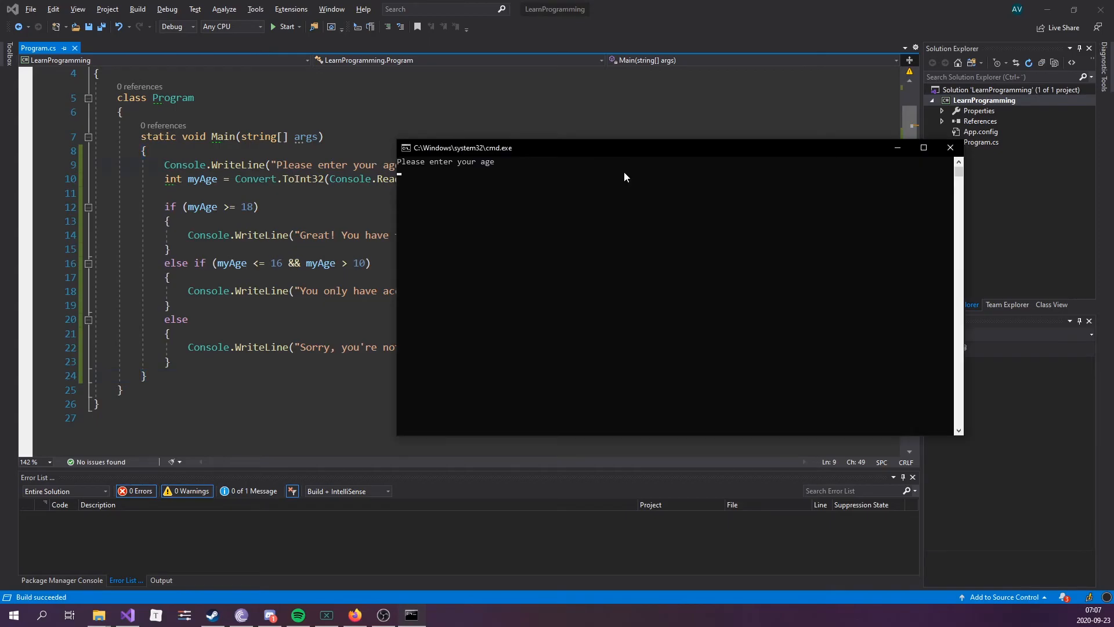
{"action": "type", "text": "20"}
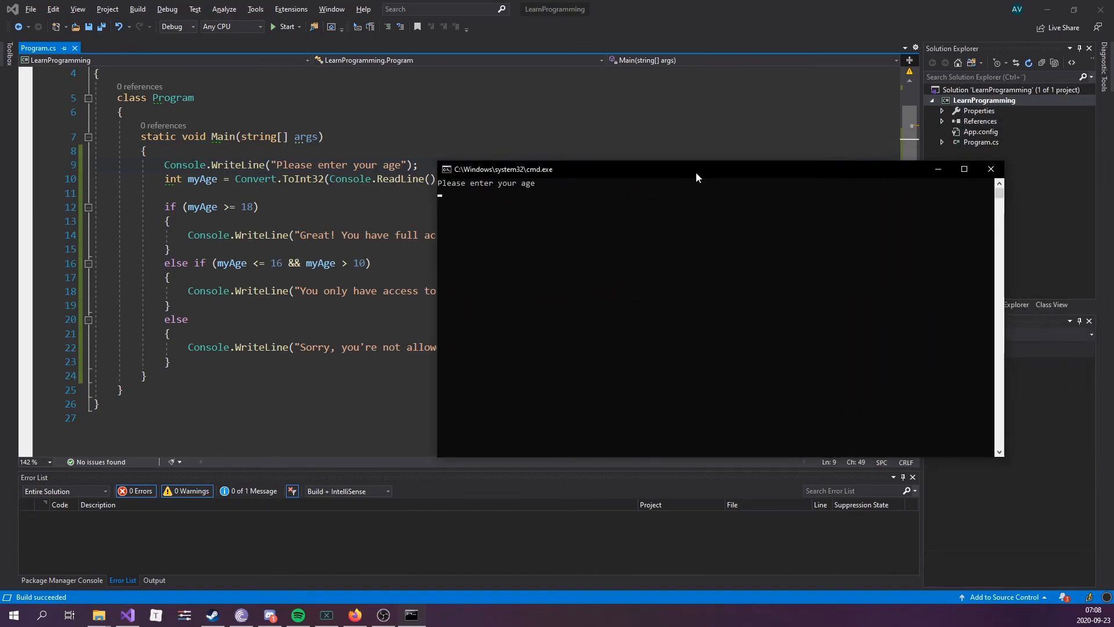
{"action": "type", "text": "6"}
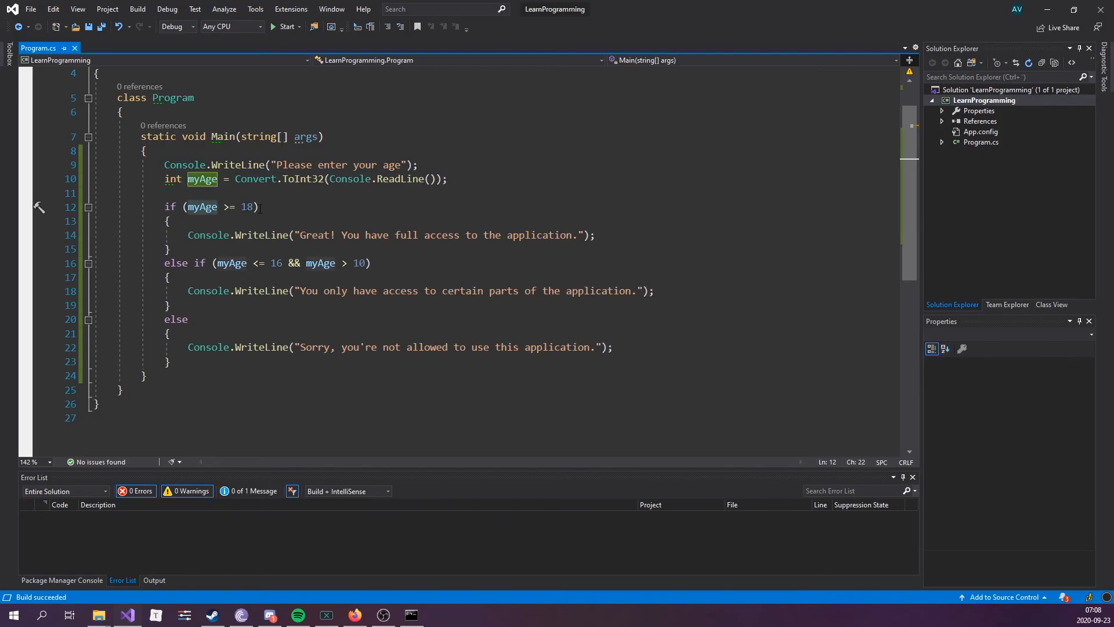
Review each branch's braces and run the program to the age prompt.
{"action": "left_click", "coordinate": [168, 221]}
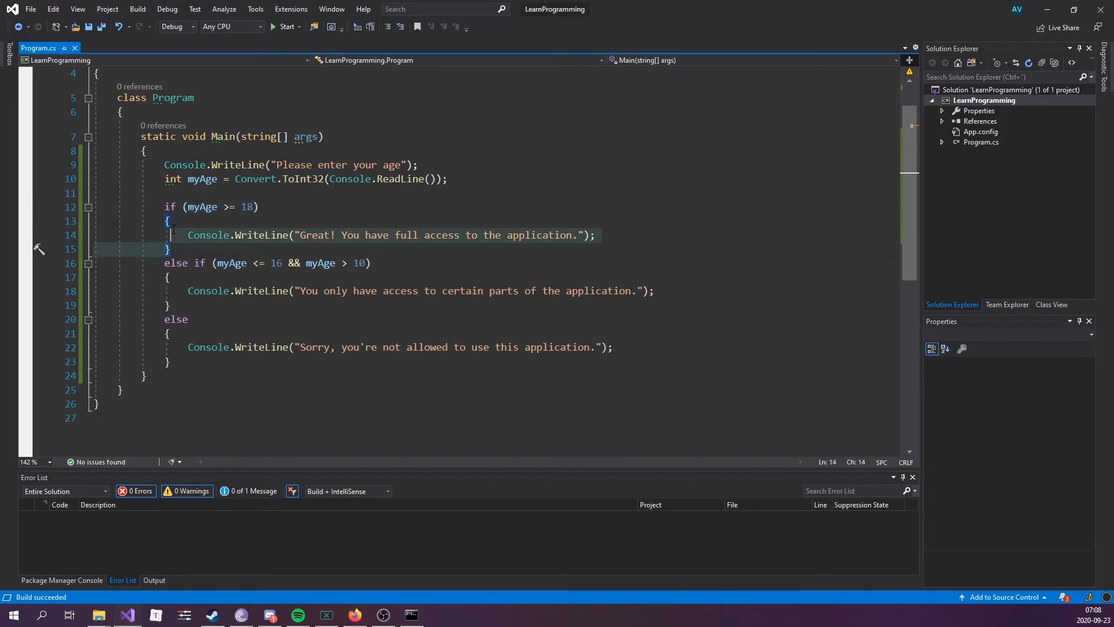
{"action": "left_click", "coordinate": [171, 249]}
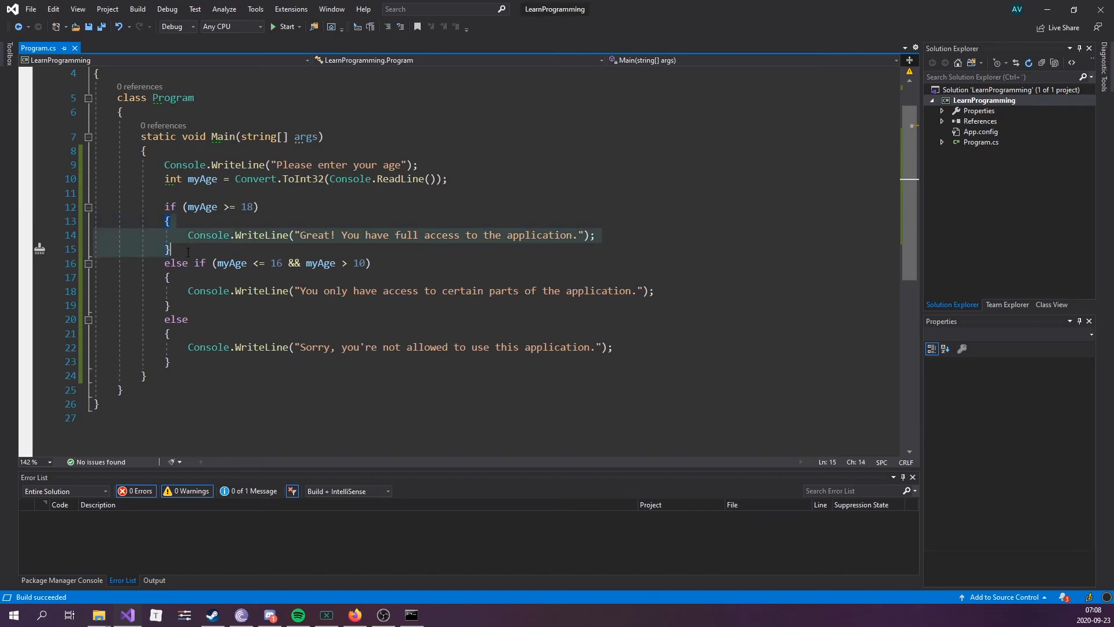
{"action": "left_click", "coordinate": [169, 276]}
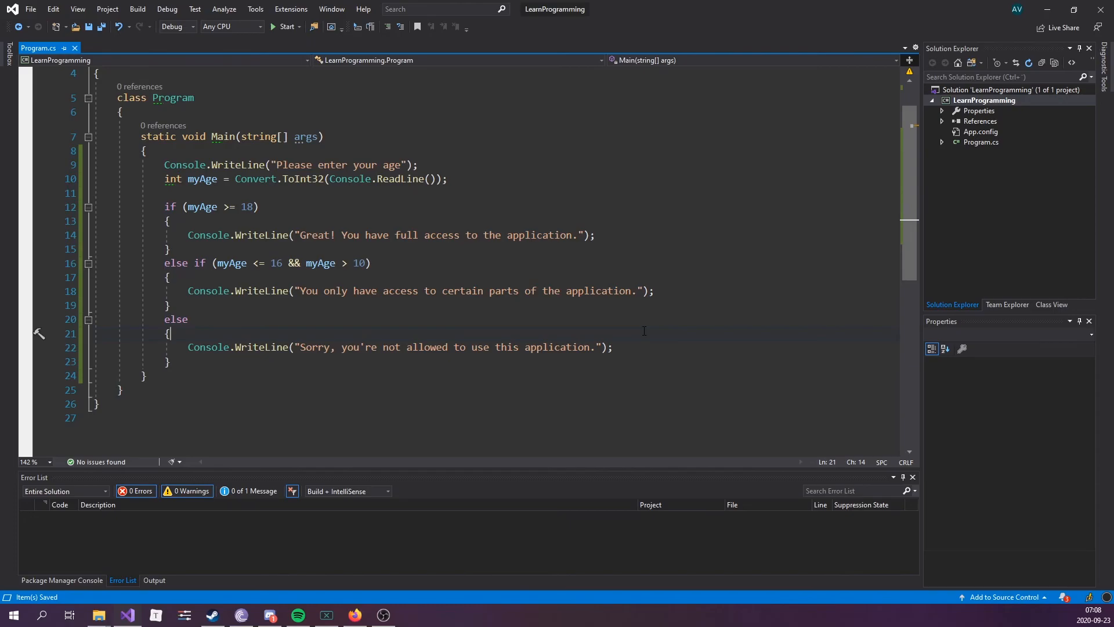
{"action": "mouse_move", "coordinate": [210, 357]}
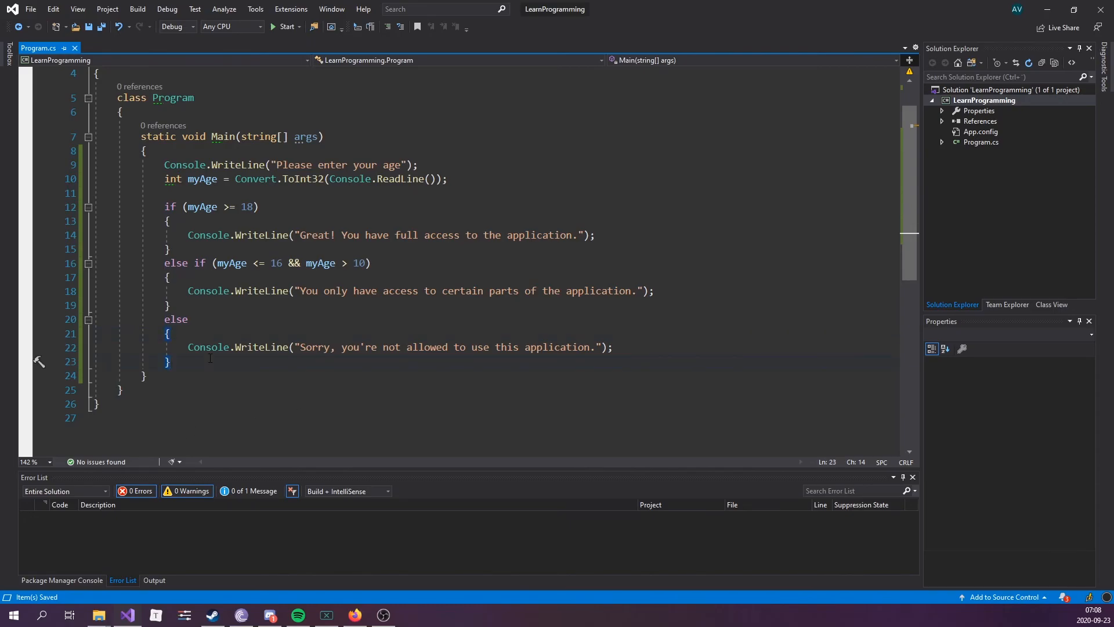
{"action": "left_click", "coordinate": [284, 27]}
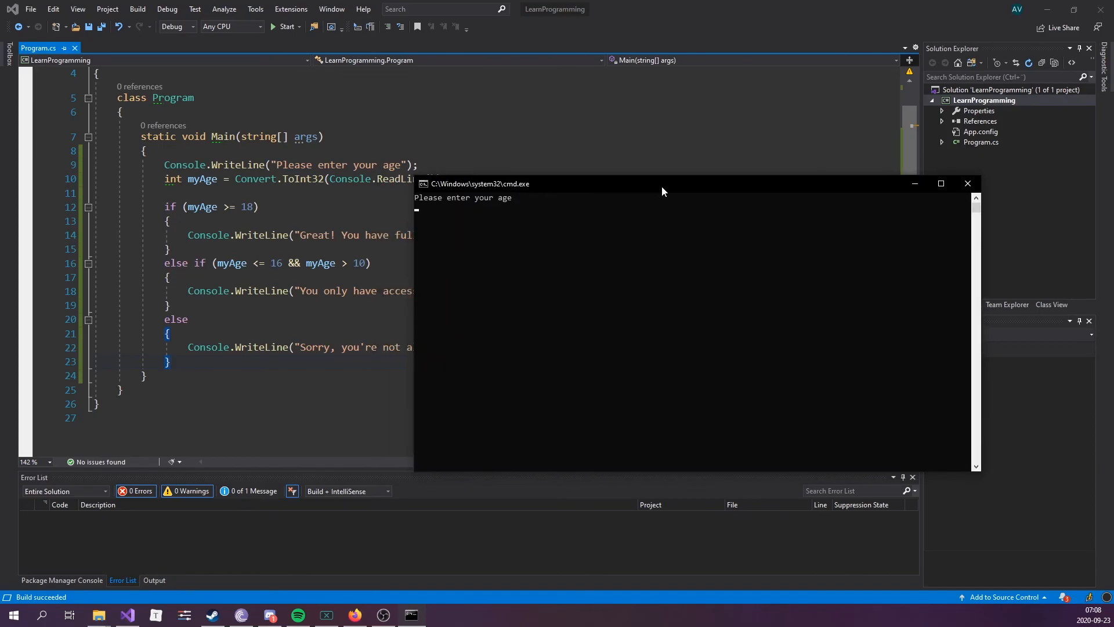
Enter an age of 20 and get "Great! You have full access to the application.".
{"action": "type", "text": "20"}
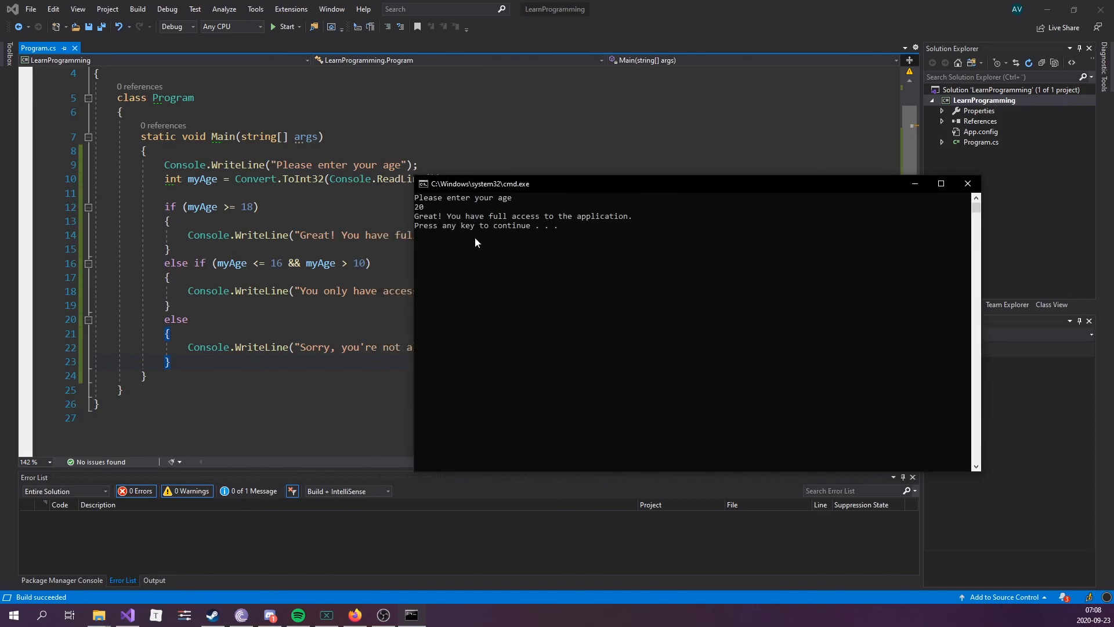
{"action": "mouse_move", "coordinate": [569, 244]}
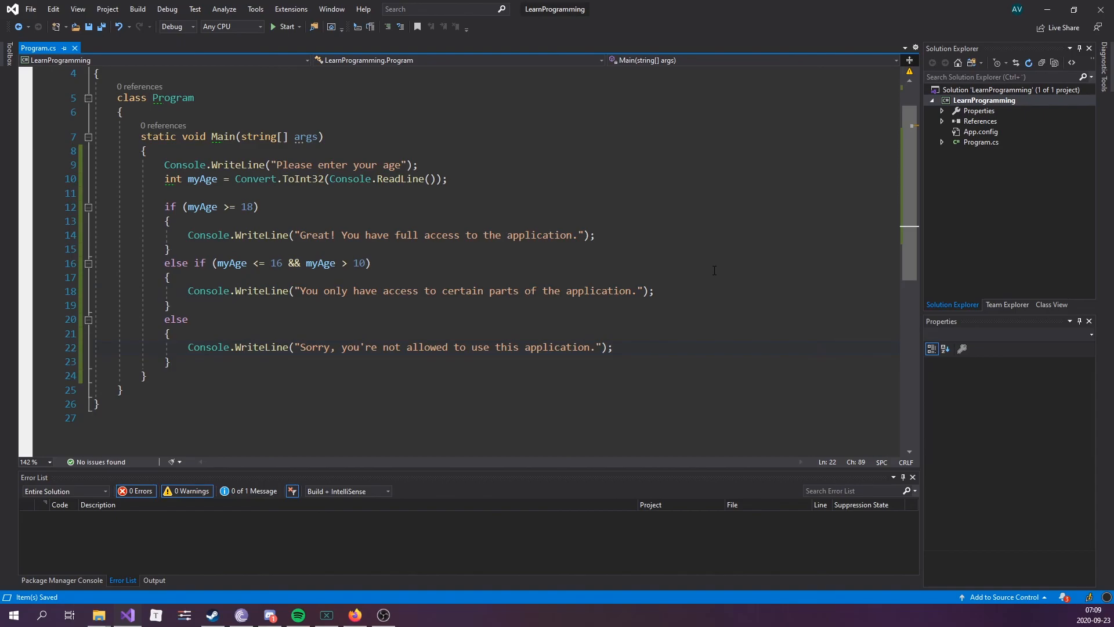
{"action": "mouse_move", "coordinate": [972, 283]}
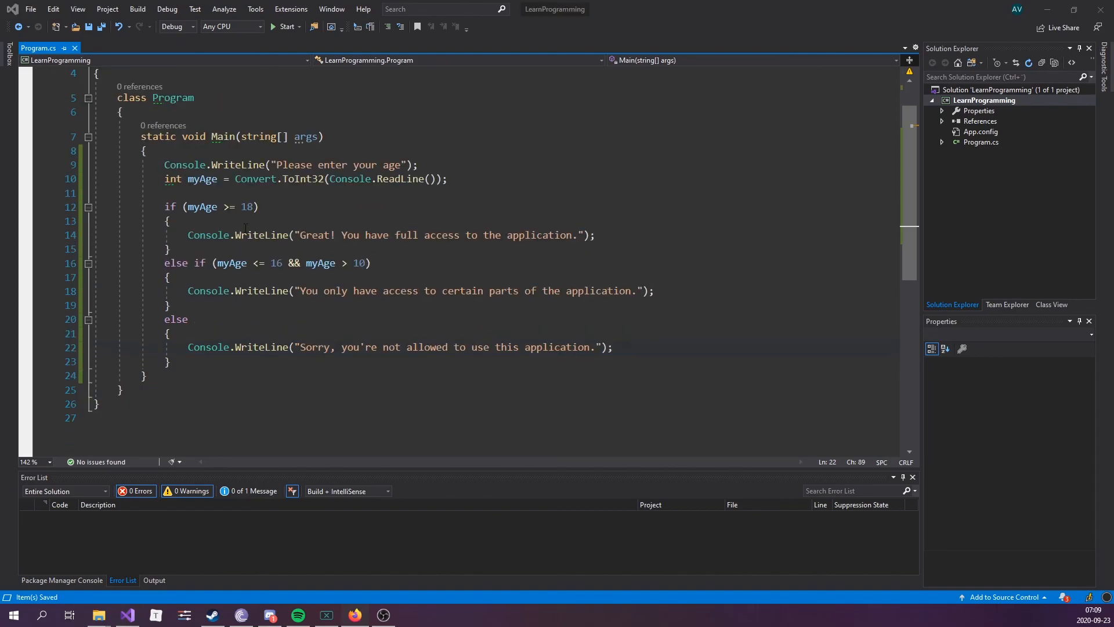
{"action": "left_click", "coordinate": [169, 220]}
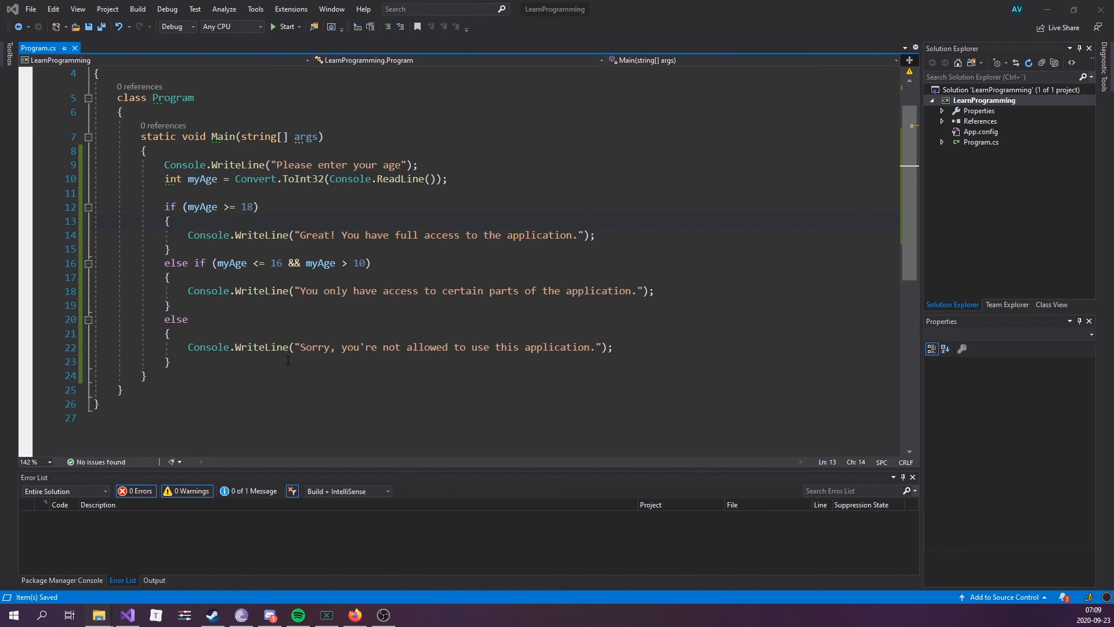
{"action": "left_click", "coordinate": [283, 362]}
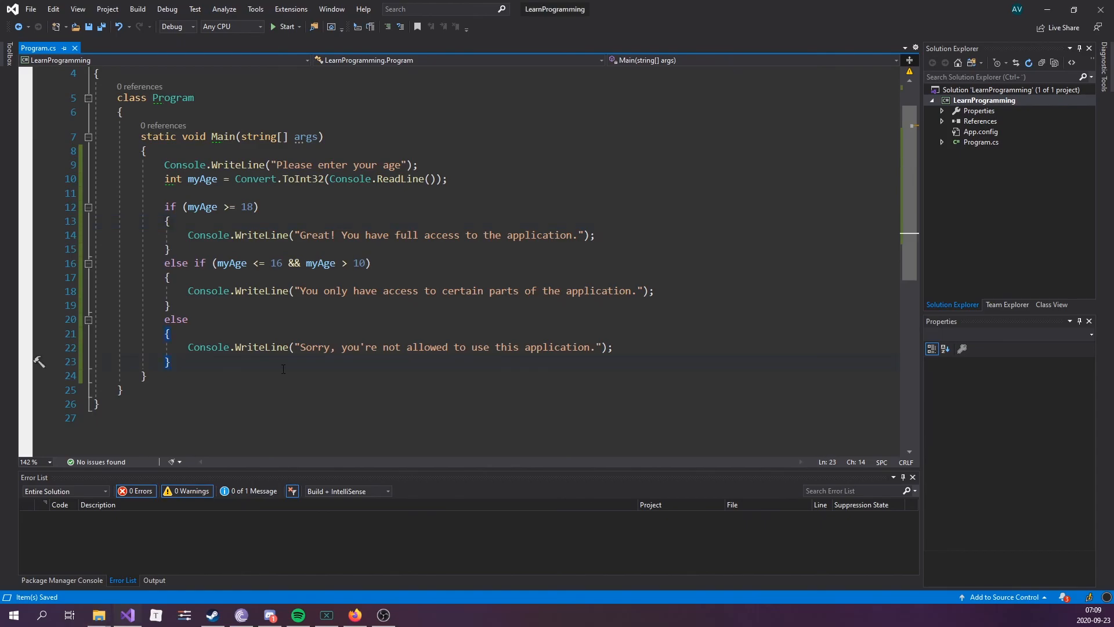